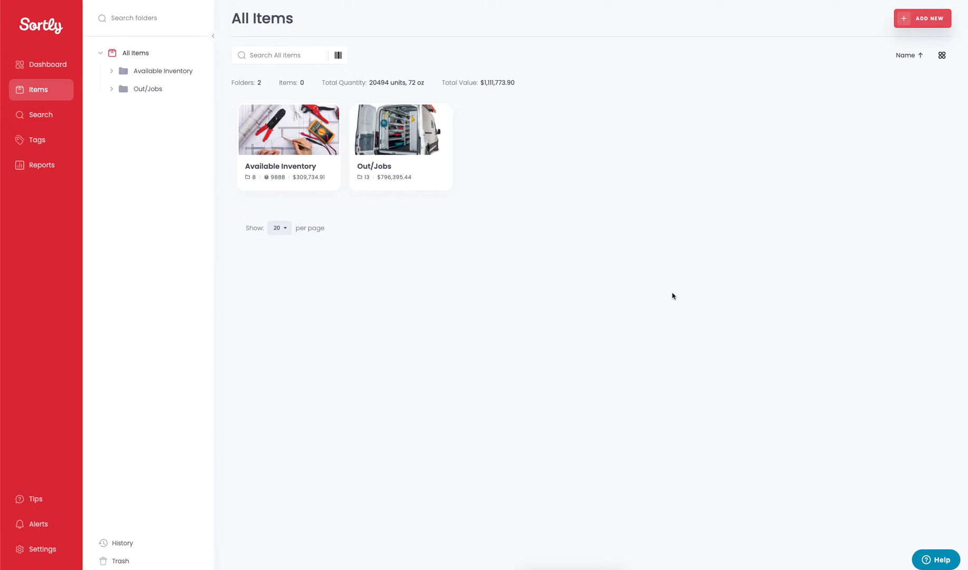
Start a new item from ADD NEW > Add Item, bringing up the quick Add Item form
left_click(923, 18)
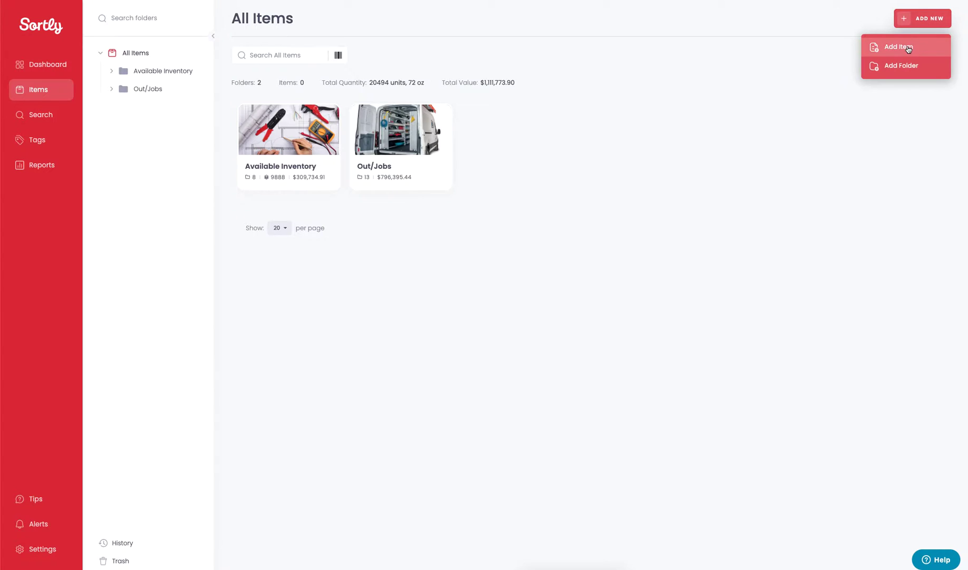
left_click(897, 46)
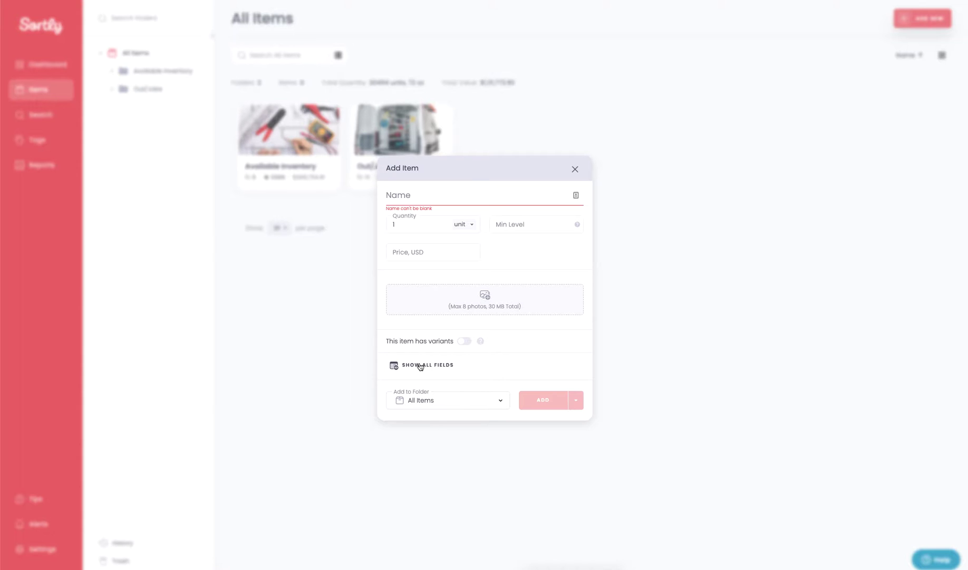
mouse_move(421, 228)
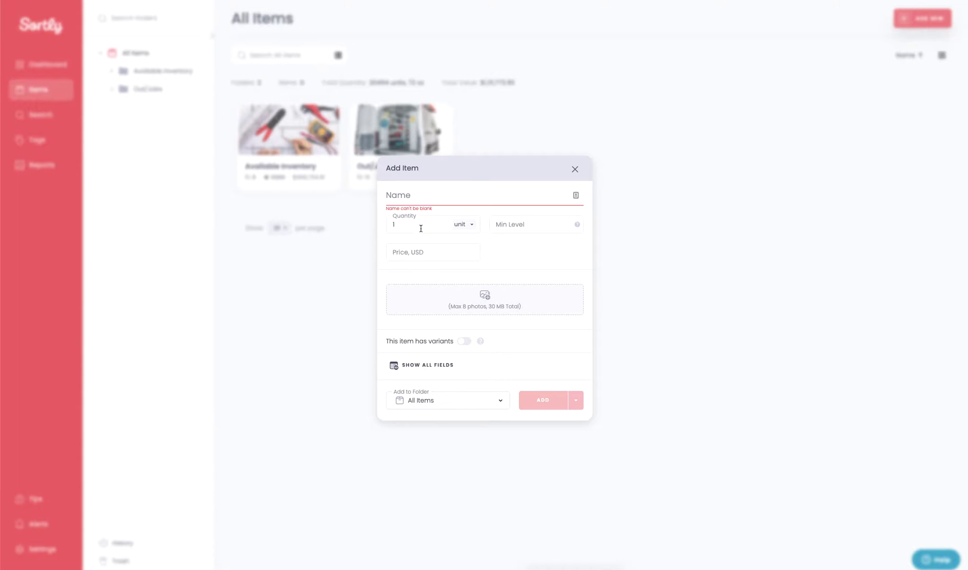
Name the item MacBook Pro and set its quantity to 5, keeping units as the measure
type("MacBook Pro")
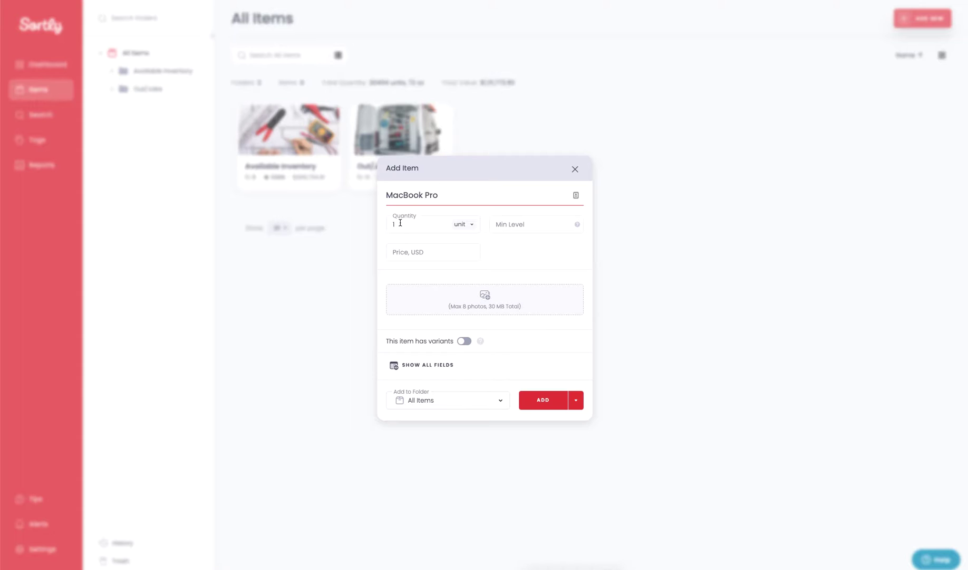
left_click(420, 225)
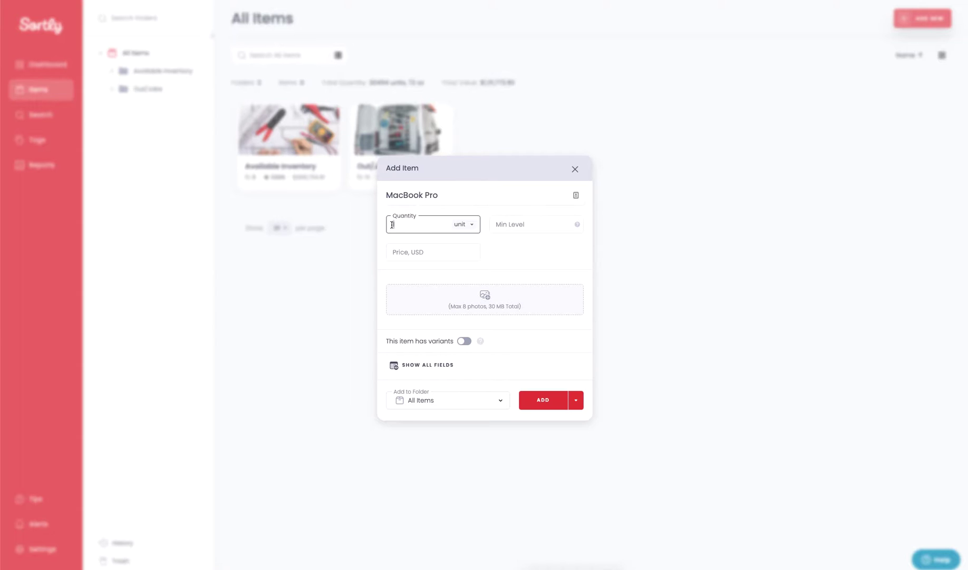
type("5")
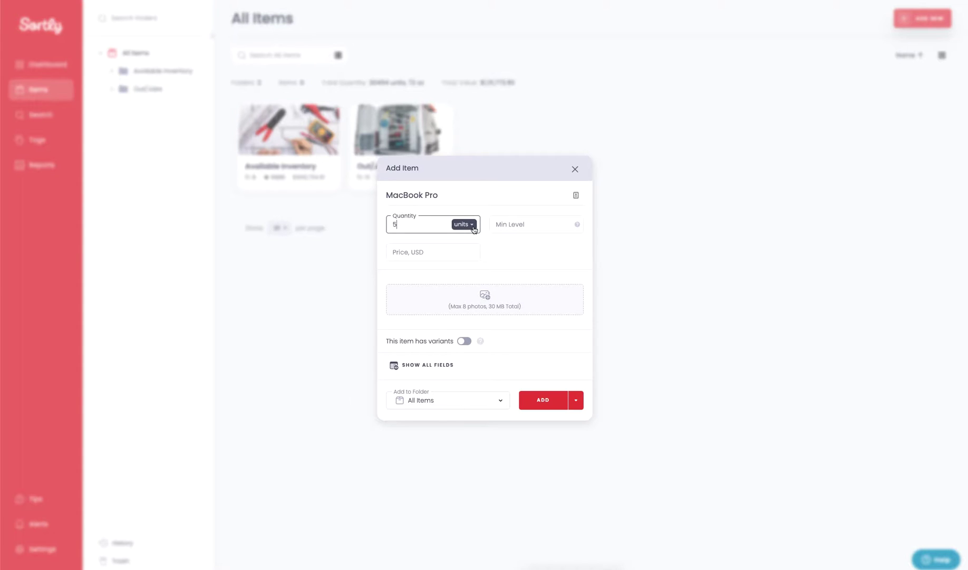
left_click(463, 224)
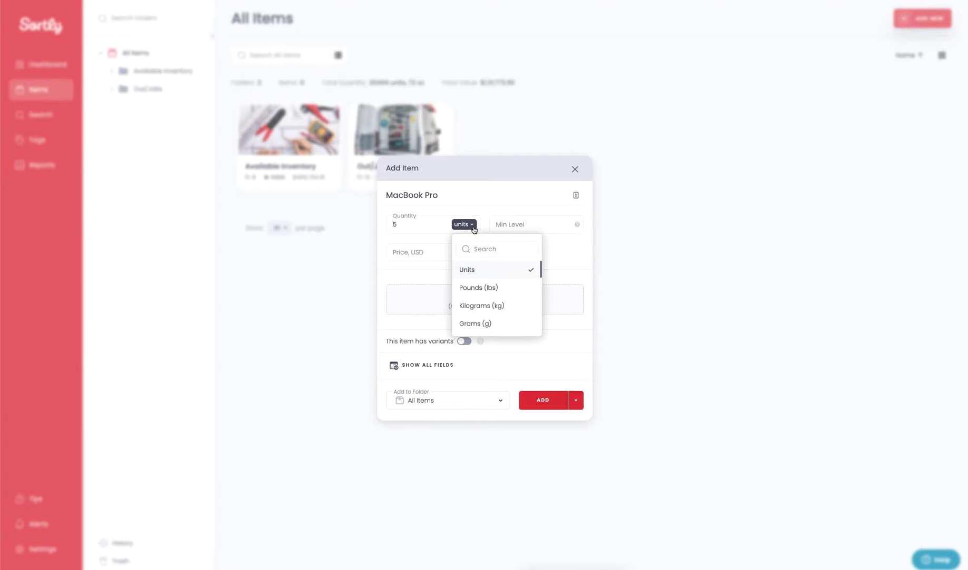
scroll("down", 3)
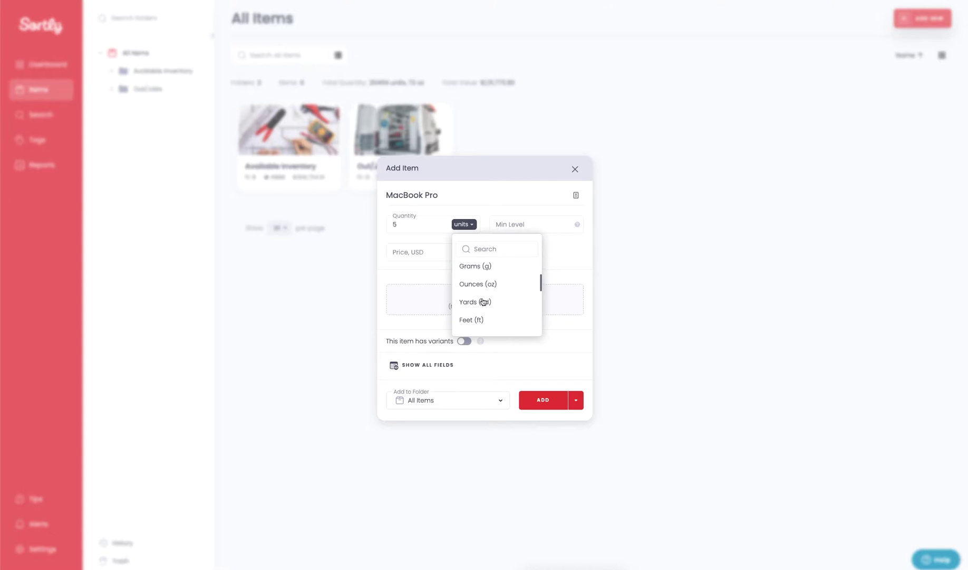
scroll("up", 3)
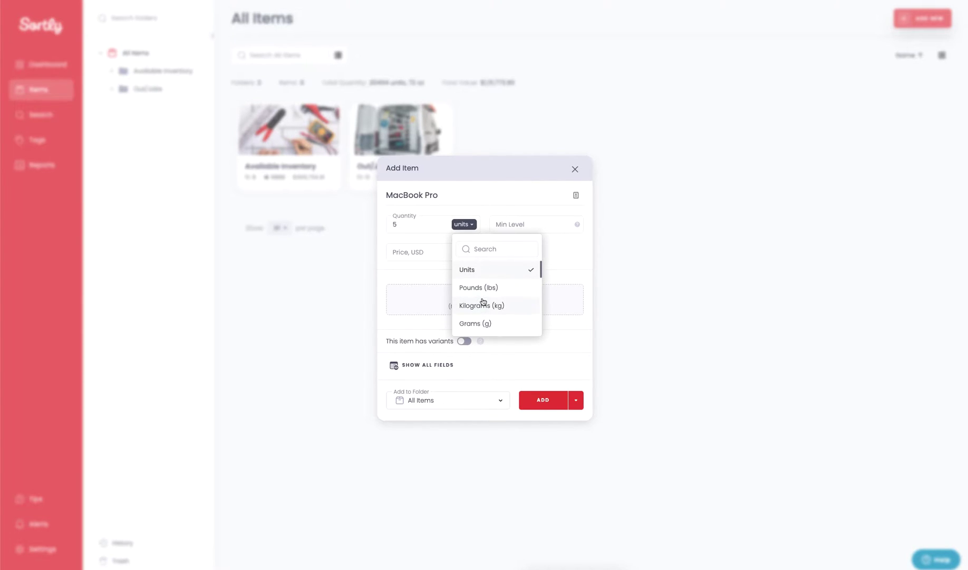
mouse_move(484, 277)
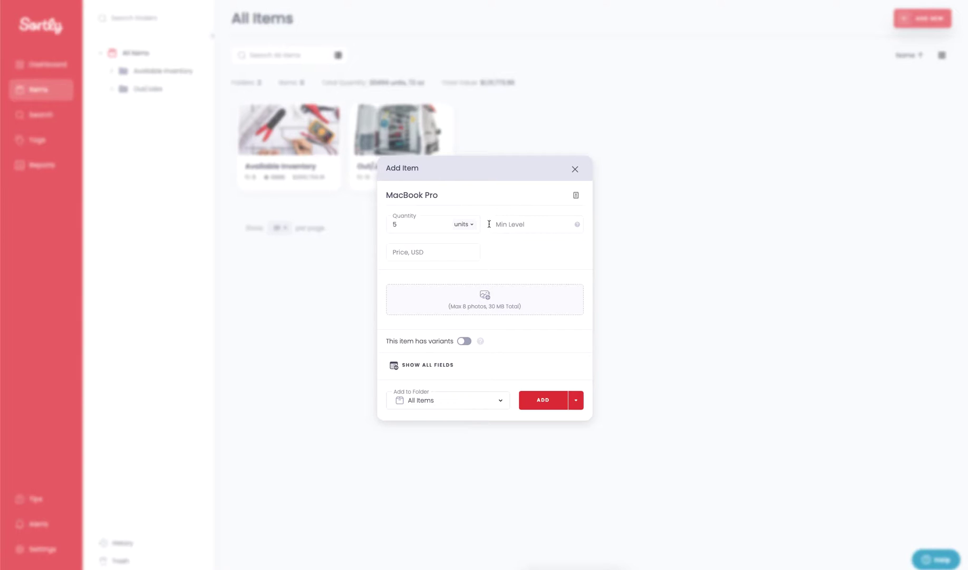
Set MacBook Pro's min level to 2 and price to $2700, totaling $13,500
left_click(531, 223)
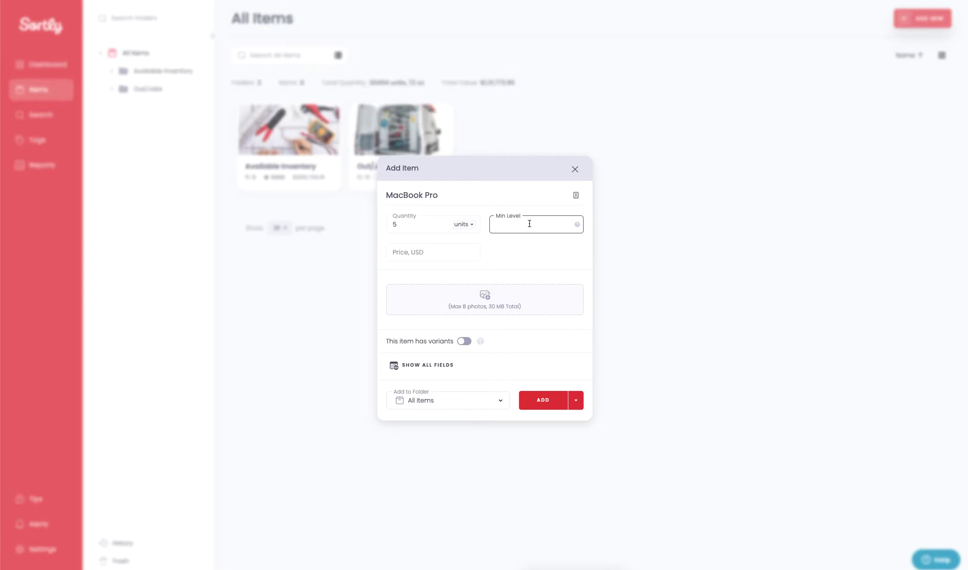
type("2")
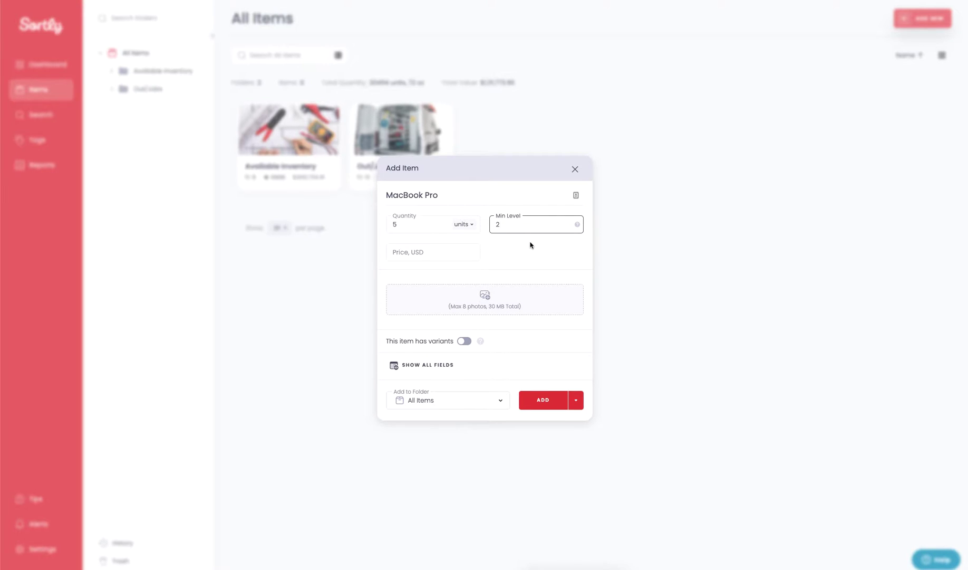
left_click(432, 252)
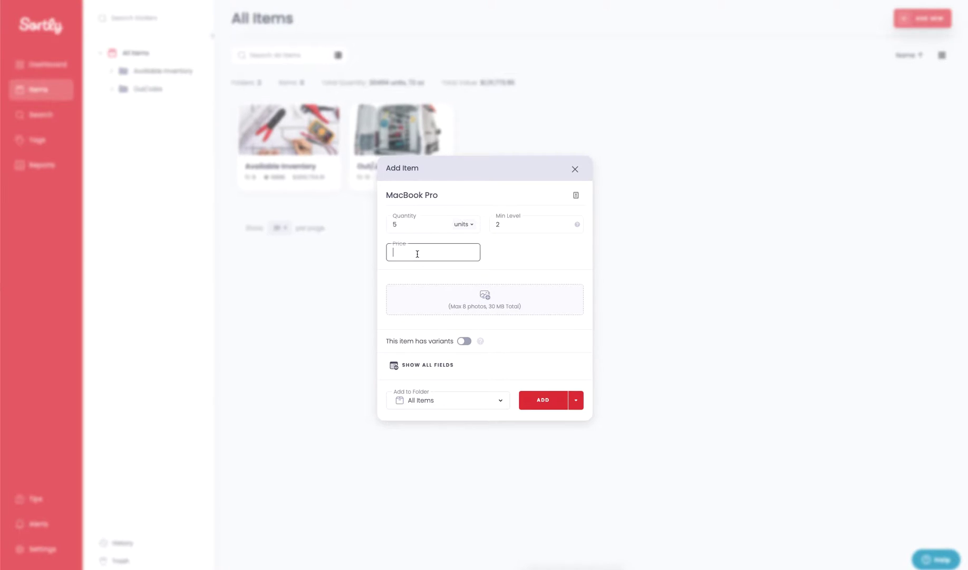
type("2700")
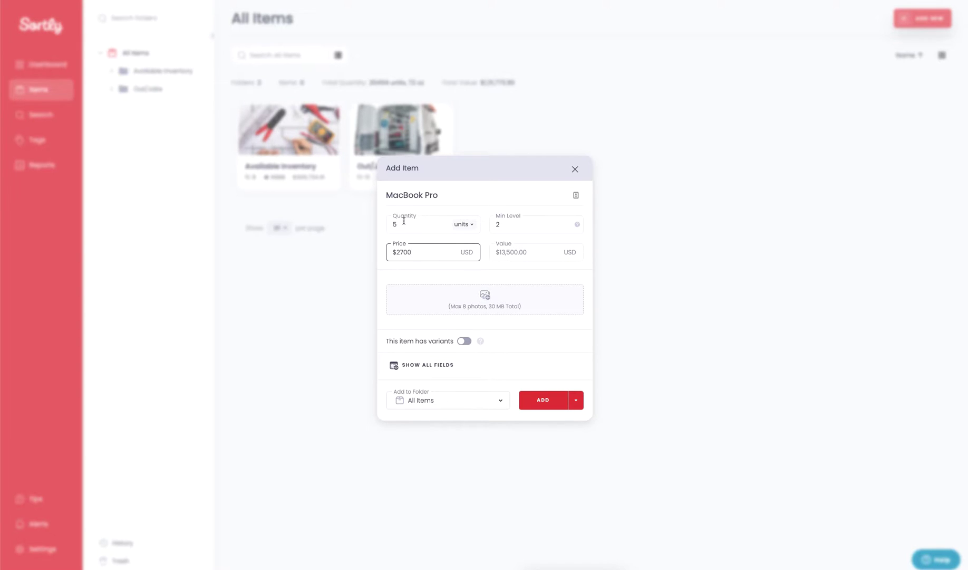
mouse_move(518, 261)
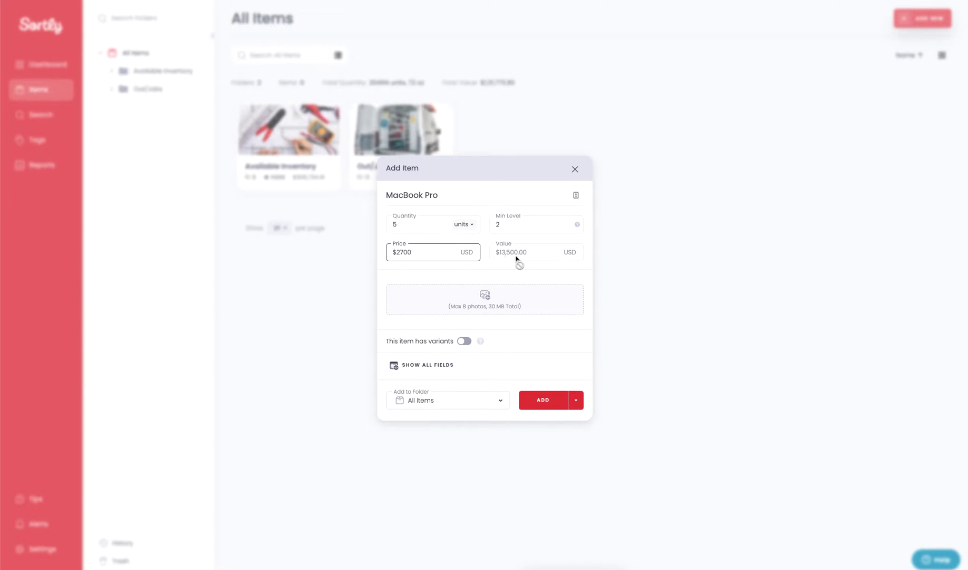
mouse_move(514, 291)
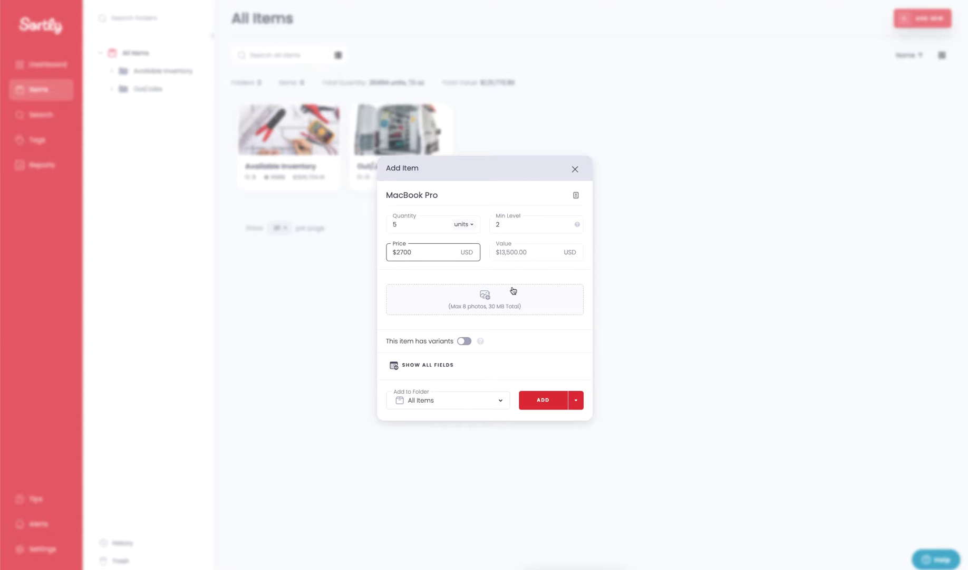
mouse_move(507, 301)
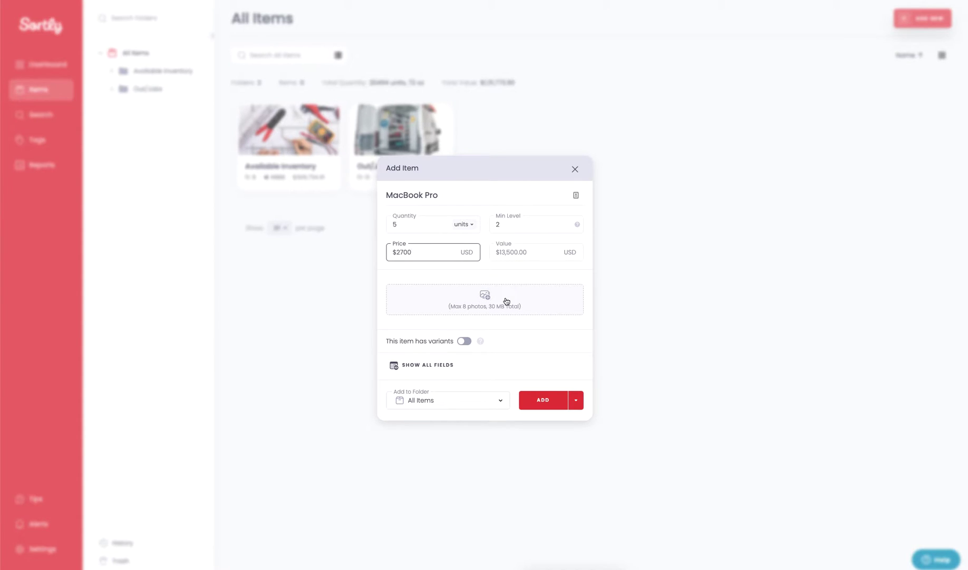
mouse_move(501, 285)
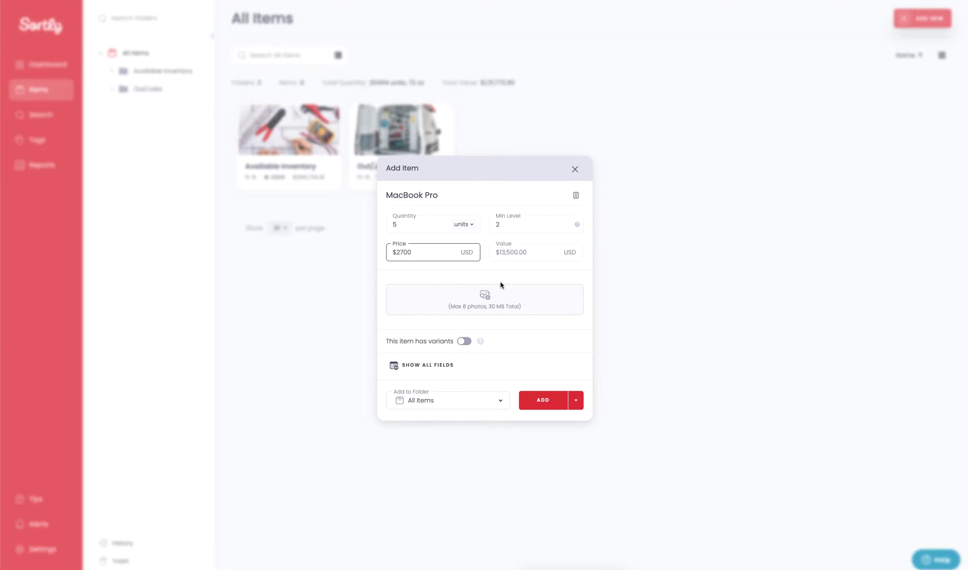
mouse_move(479, 323)
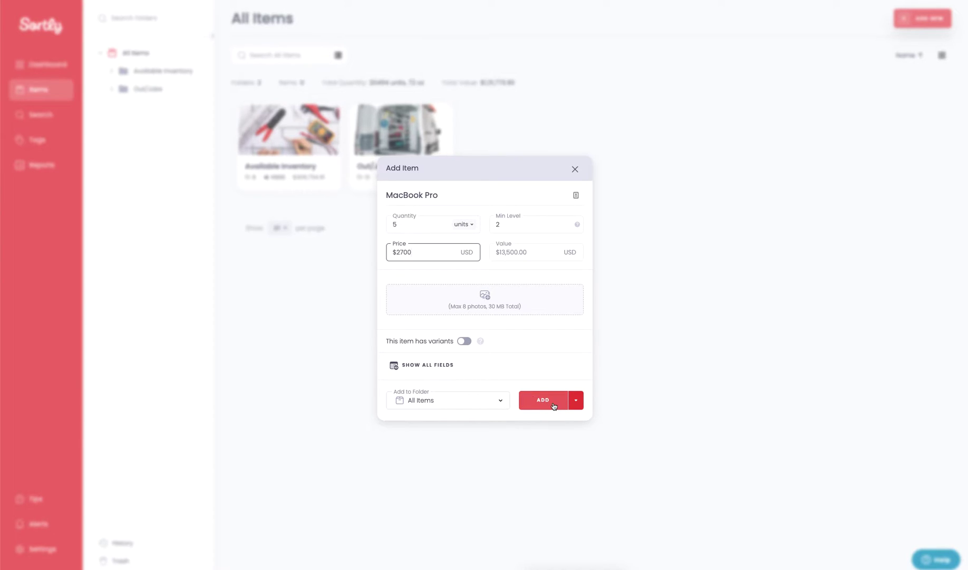
Create the MacBook Pro item so its card shows 5 units and $13,500.00 in All Items
left_click(542, 399)
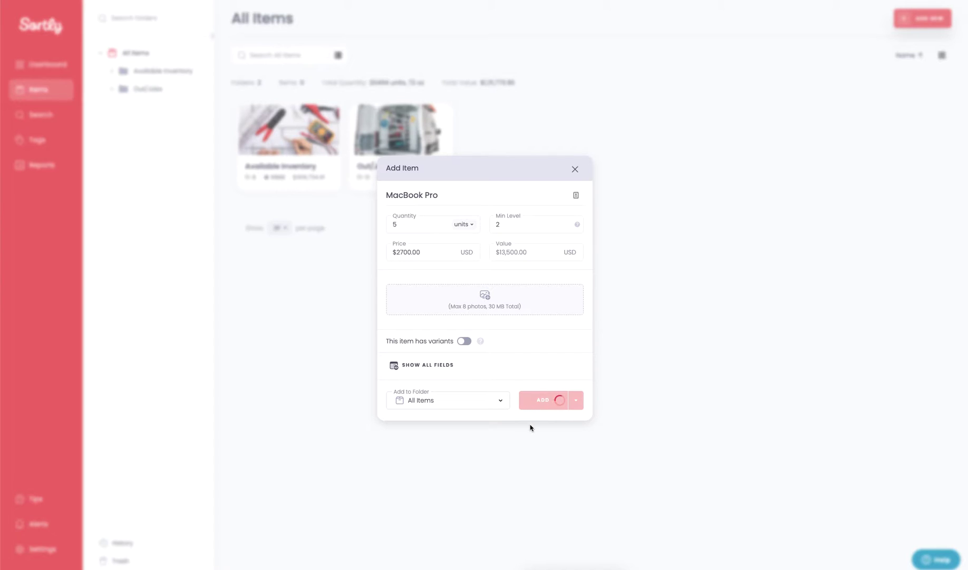
left_click(543, 400)
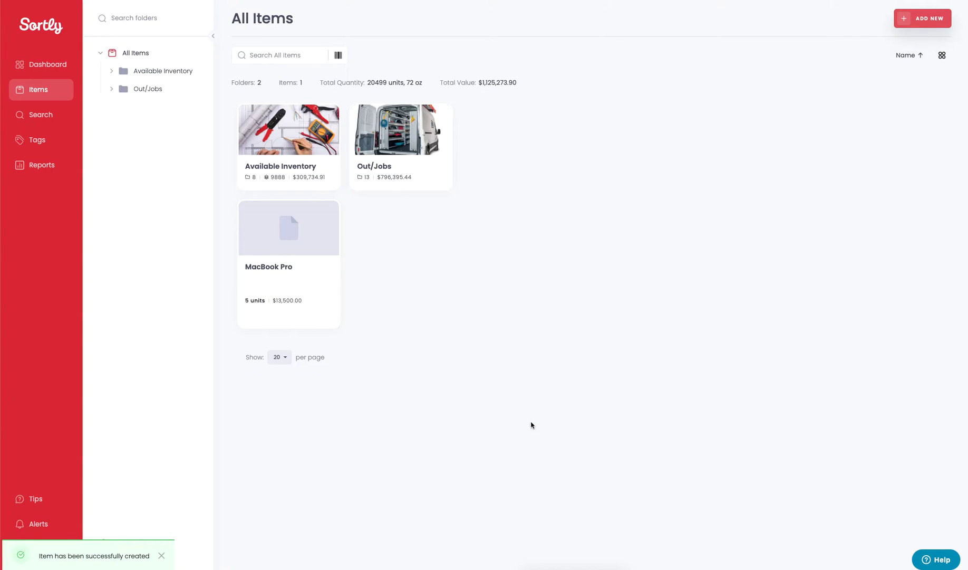
mouse_move(420, 311)
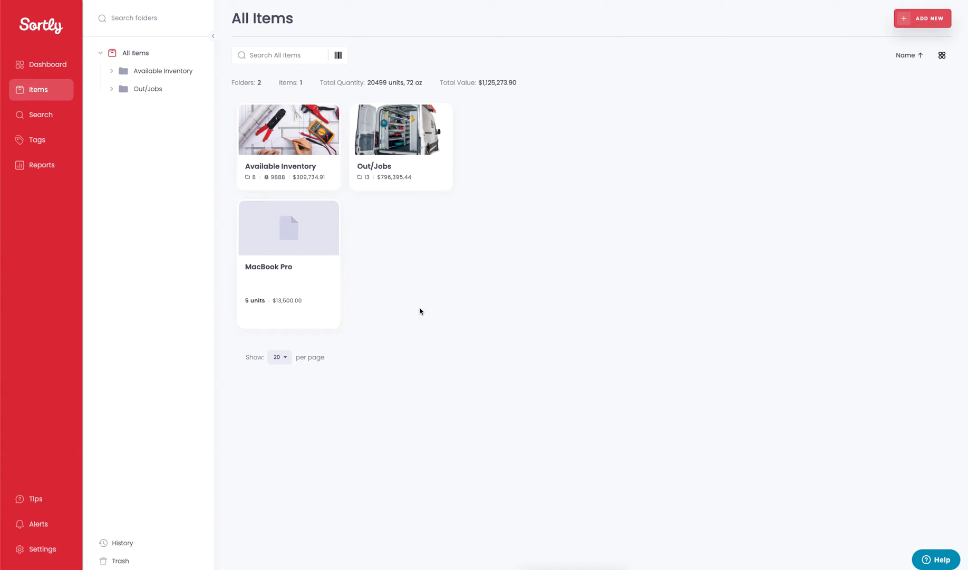
mouse_move(653, 225)
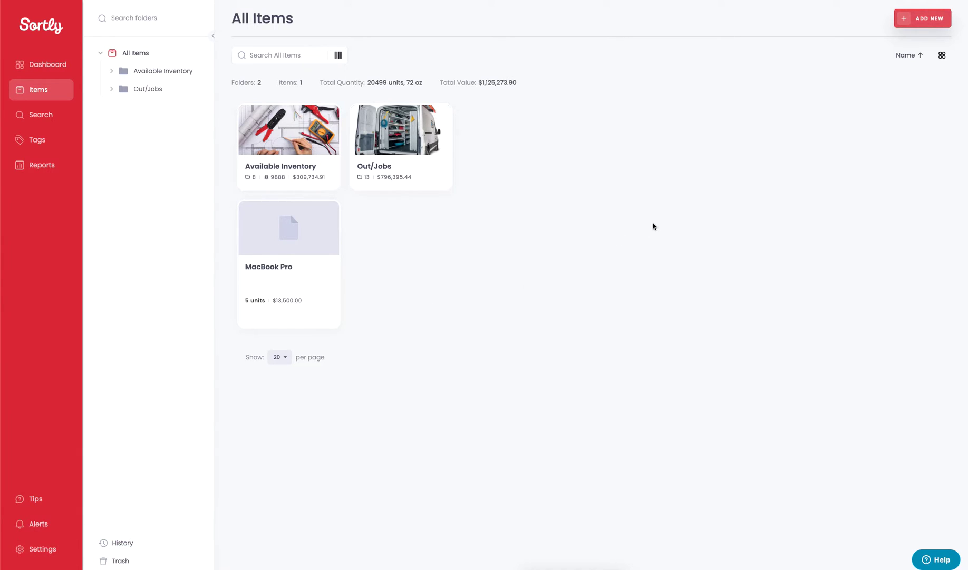
Start a second item and expand Add Item to the full-page form with all fields
left_click(923, 18)
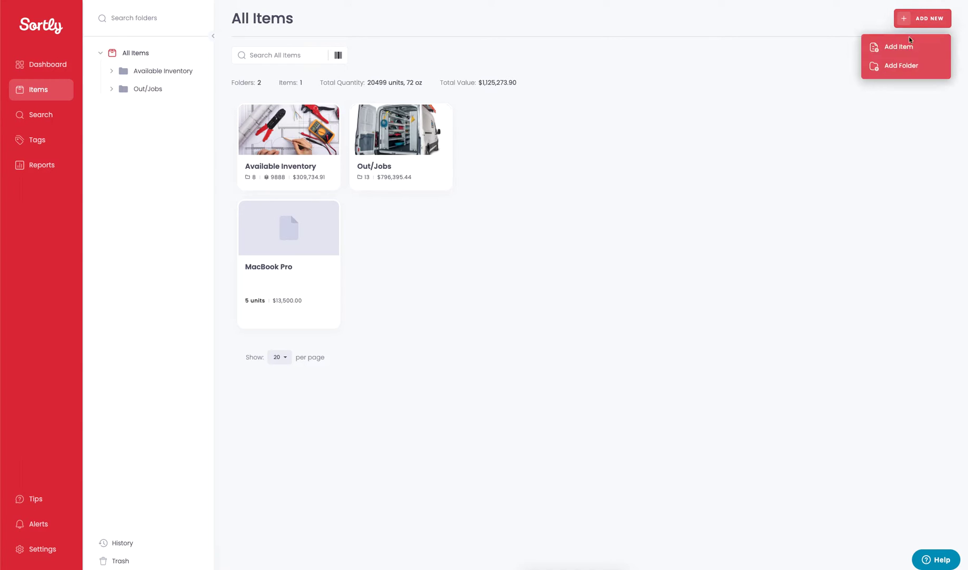
left_click(898, 46)
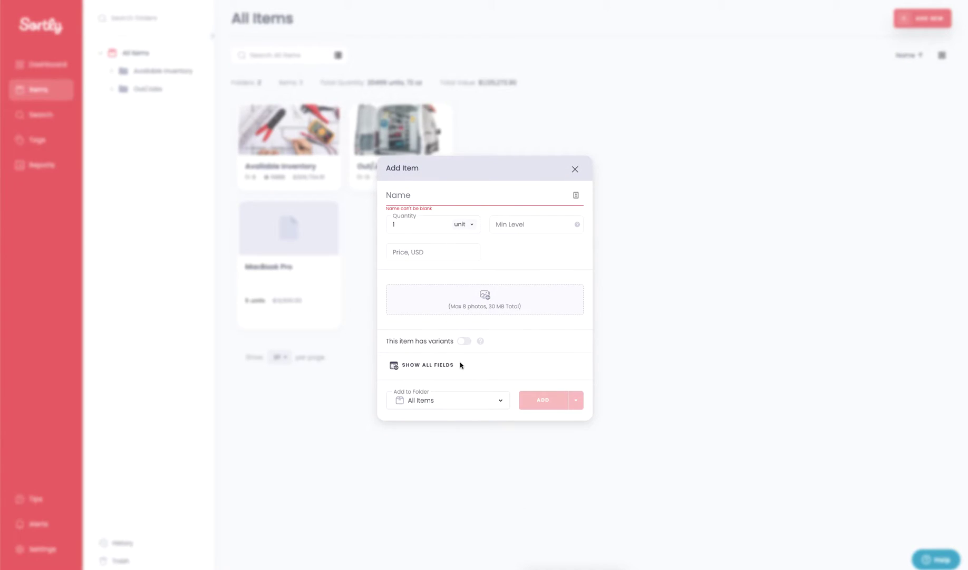
left_click(426, 365)
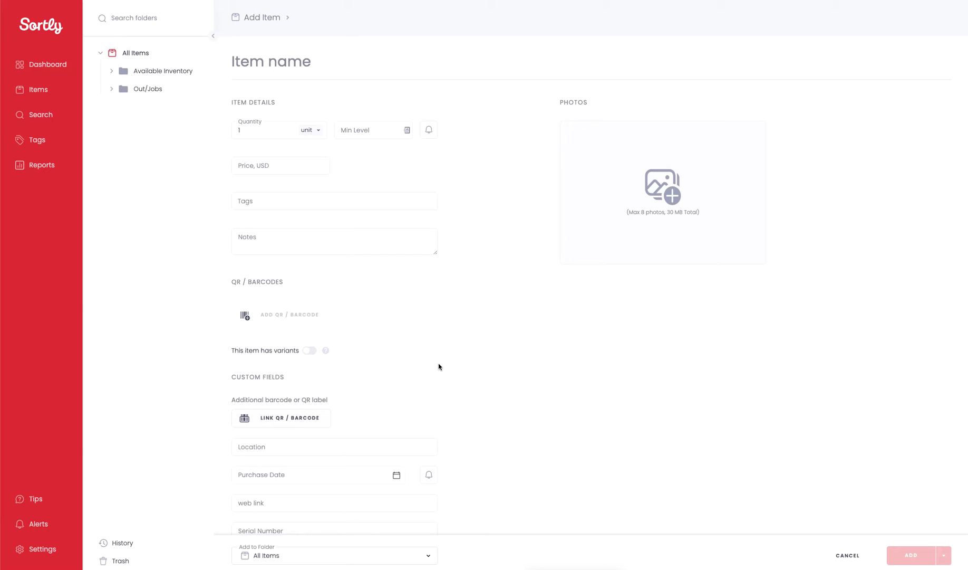
mouse_move(442, 365)
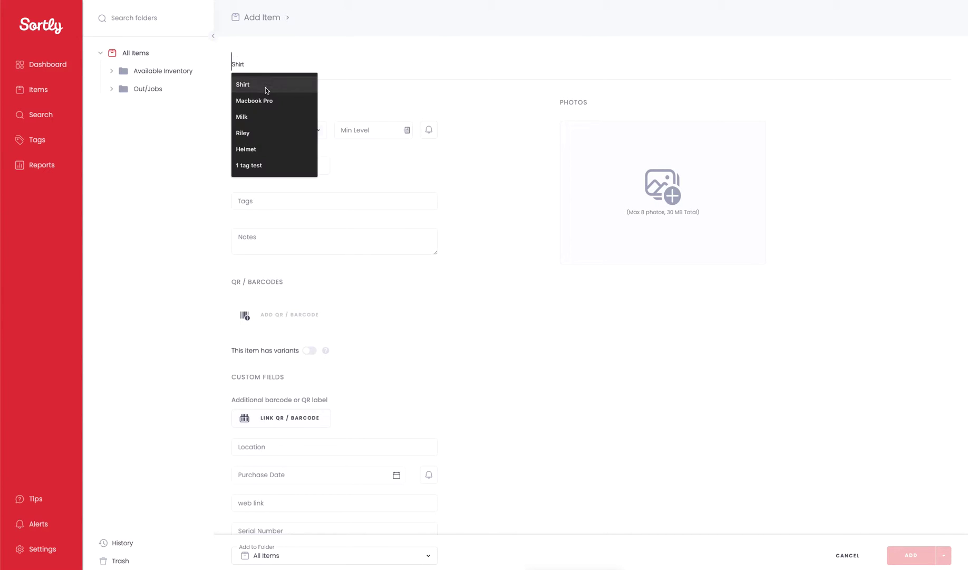
Accept Shirt as the name, with quantity 15 units and min level 5
left_click(242, 84)
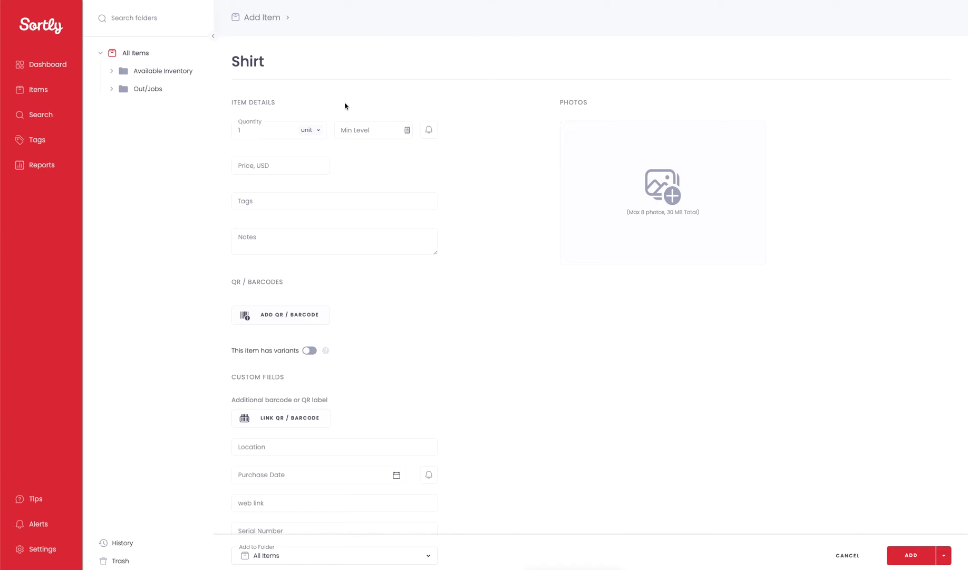
left_click(266, 130)
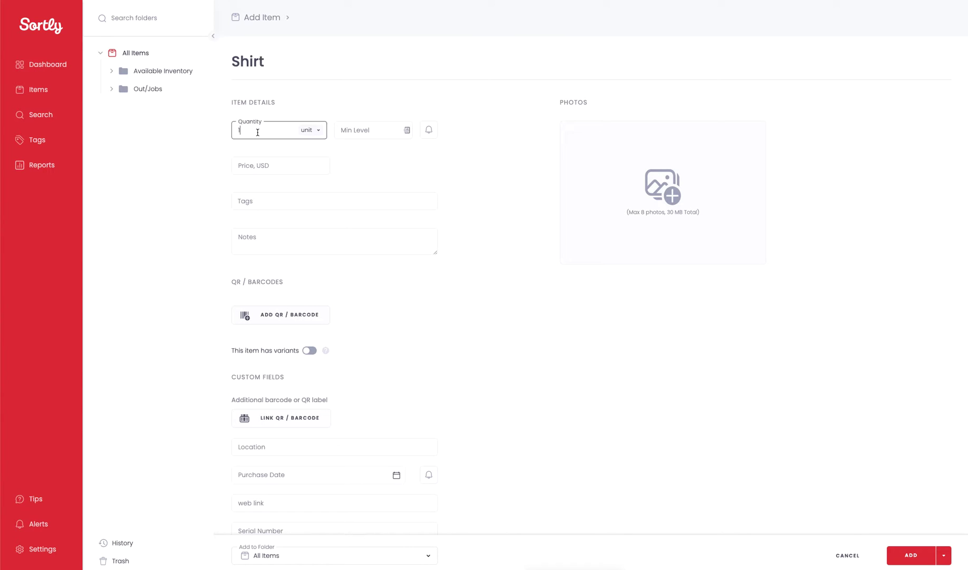
type("5")
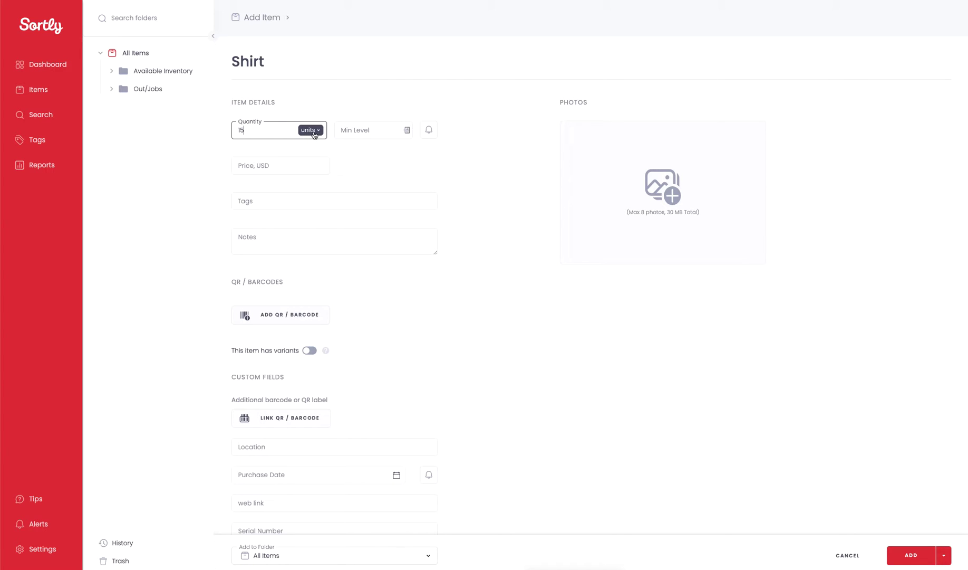
left_click(373, 129)
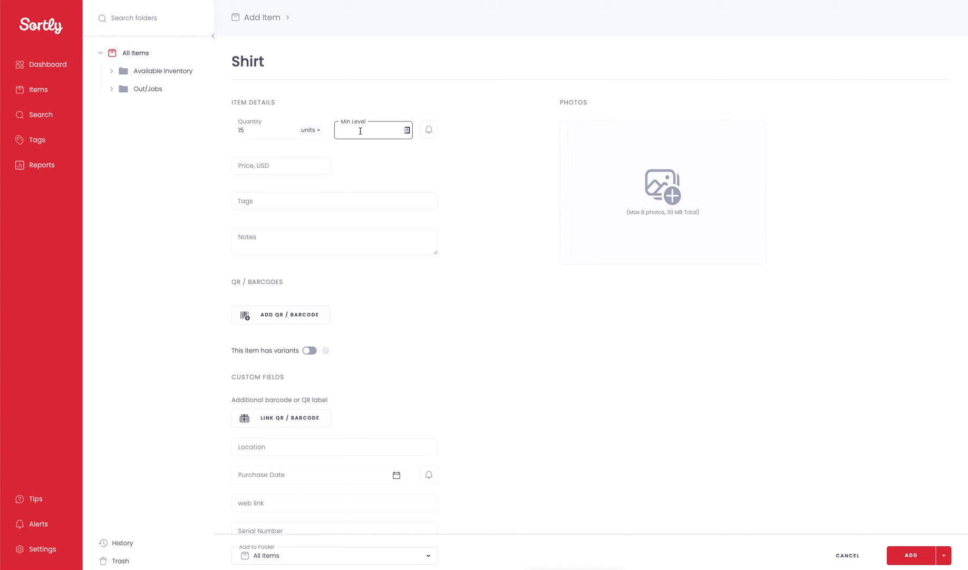
type("5")
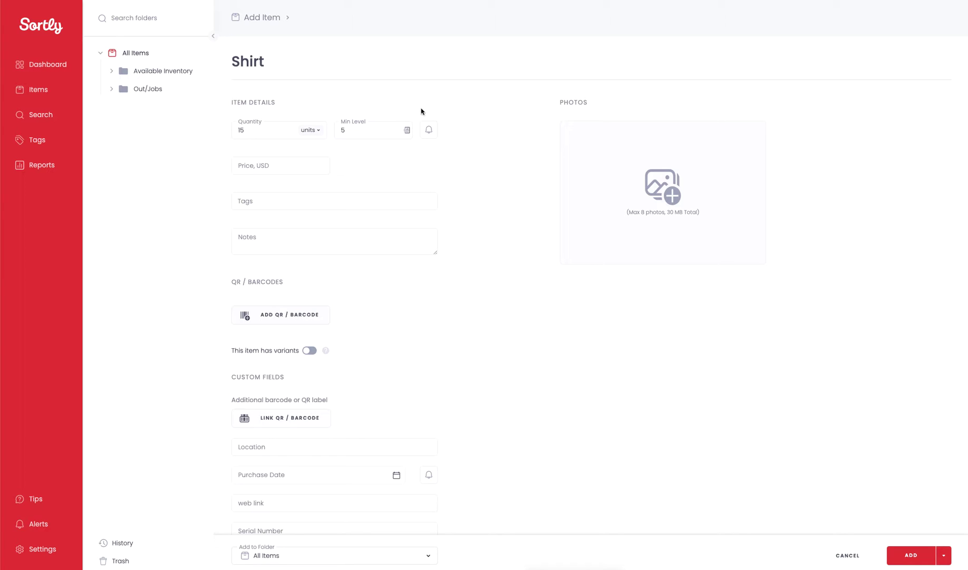
mouse_move(429, 129)
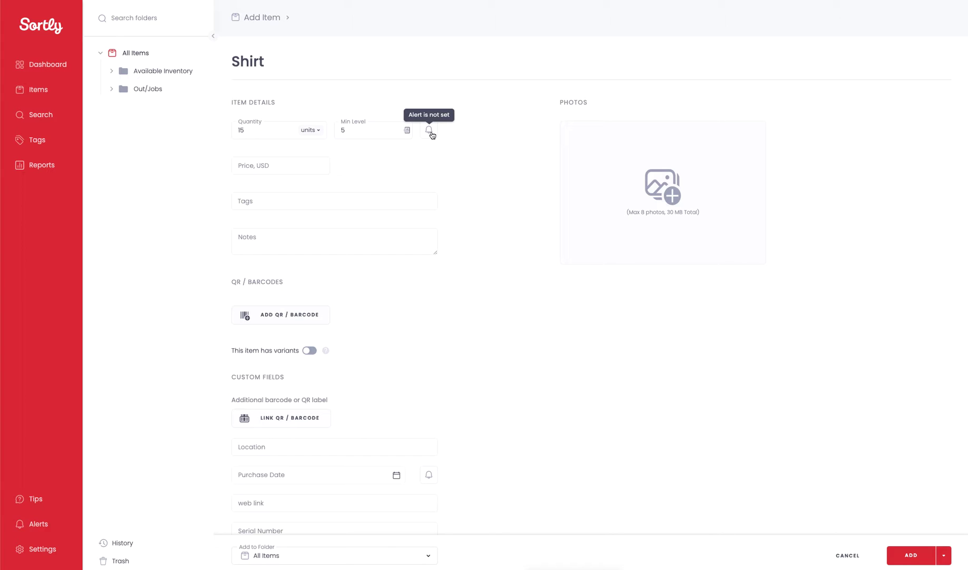
Add a quantity alert on Shirt's min level, keeping the 'At OR Below Min Level' condition
left_click(430, 130)
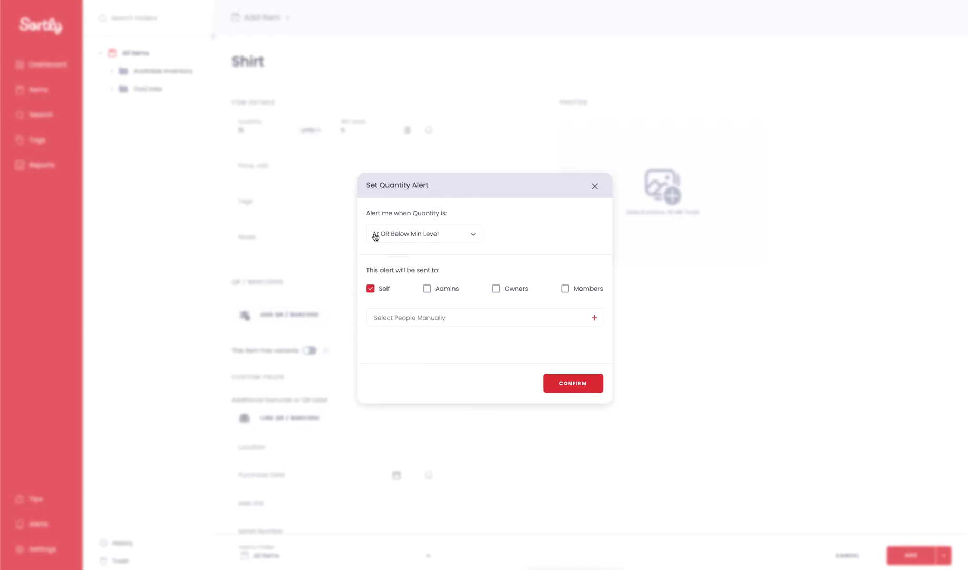
left_click(425, 233)
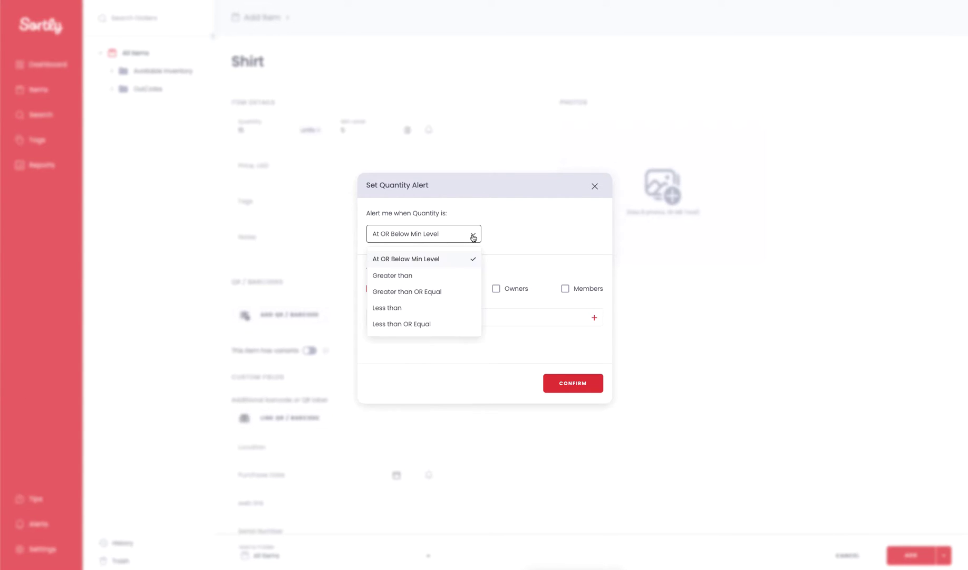
mouse_move(450, 260)
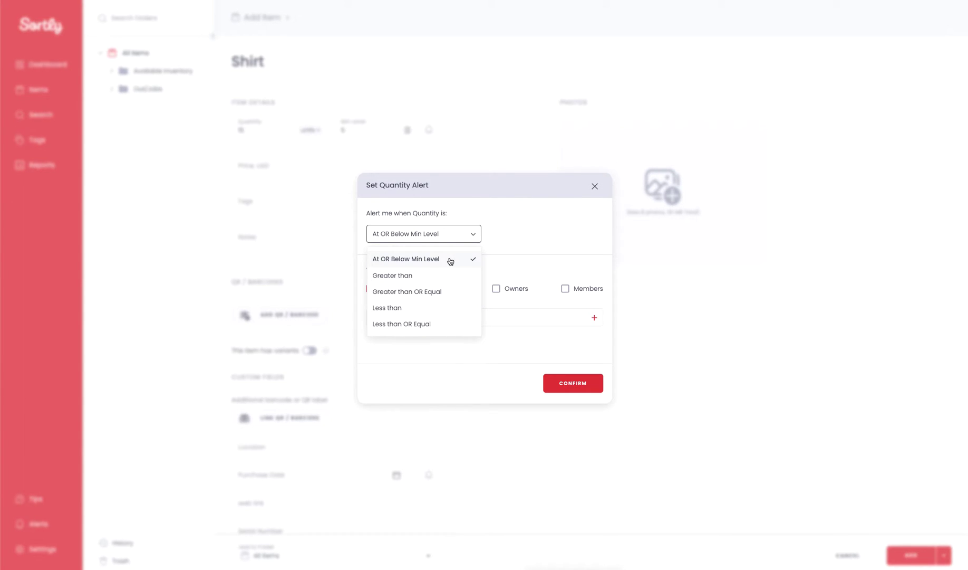
mouse_move(446, 279)
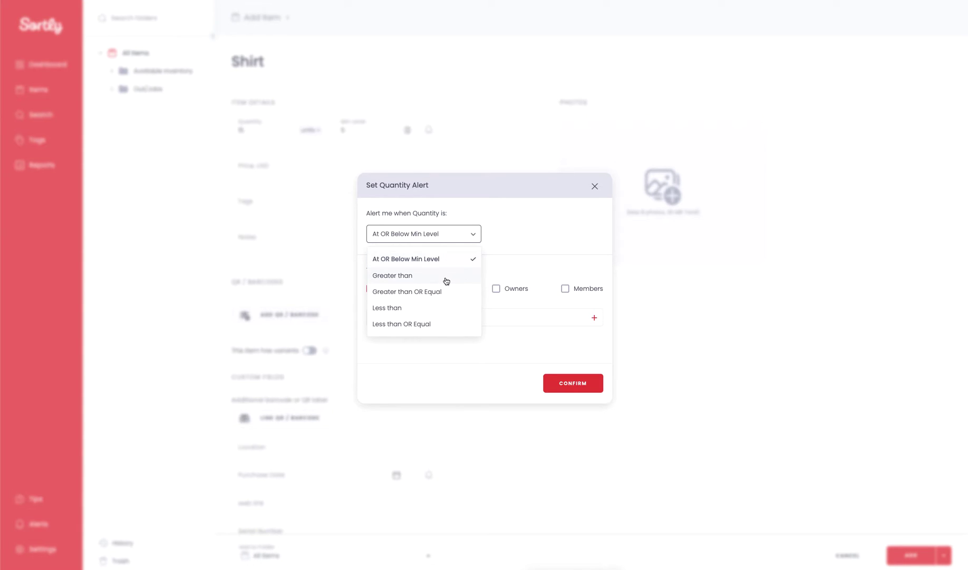
mouse_move(437, 312)
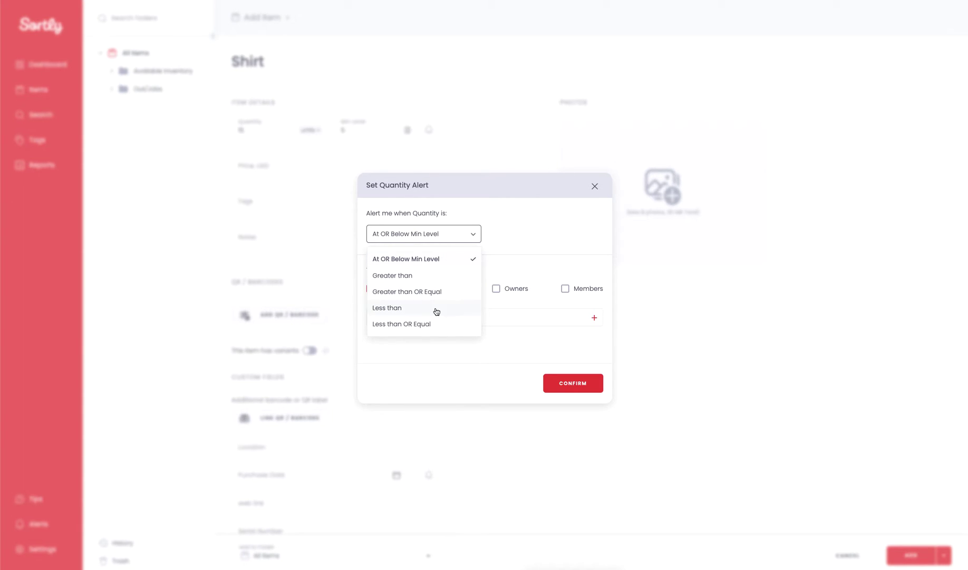
mouse_move(448, 327)
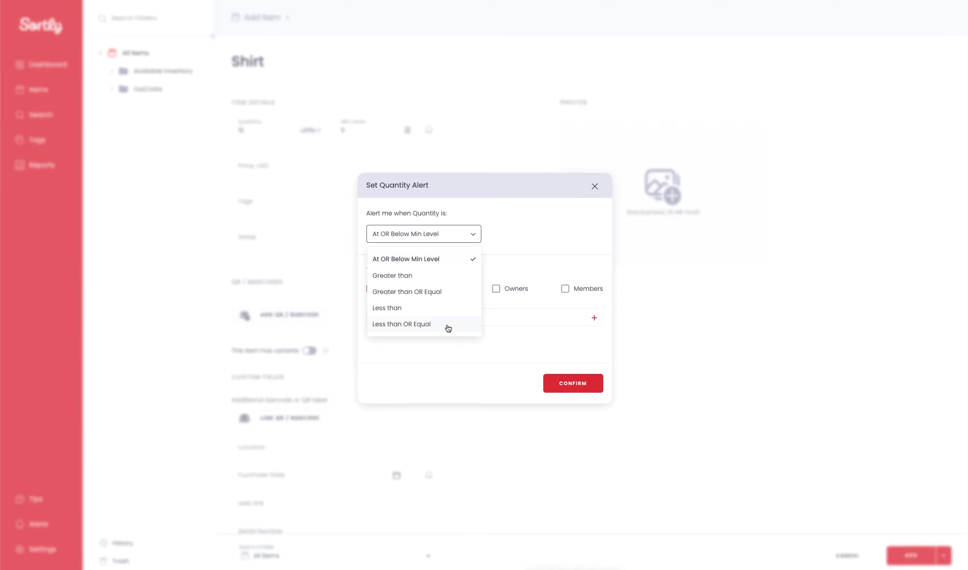
left_click(405, 259)
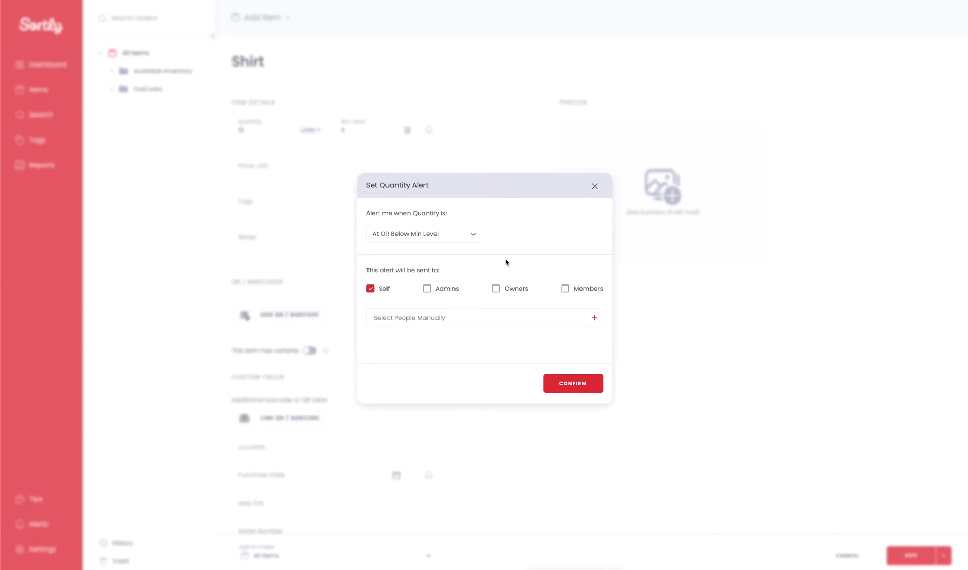
mouse_move(446, 280)
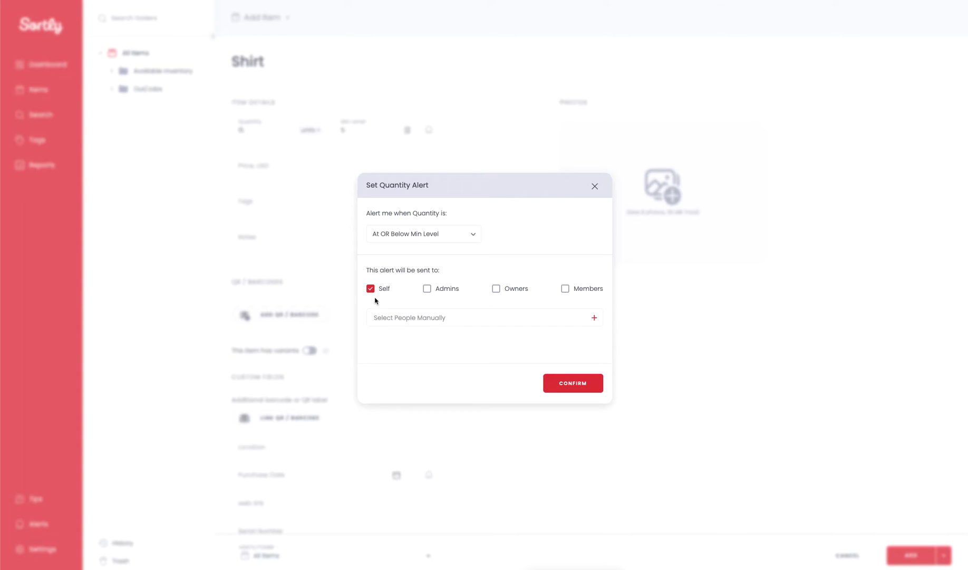
mouse_move(388, 298)
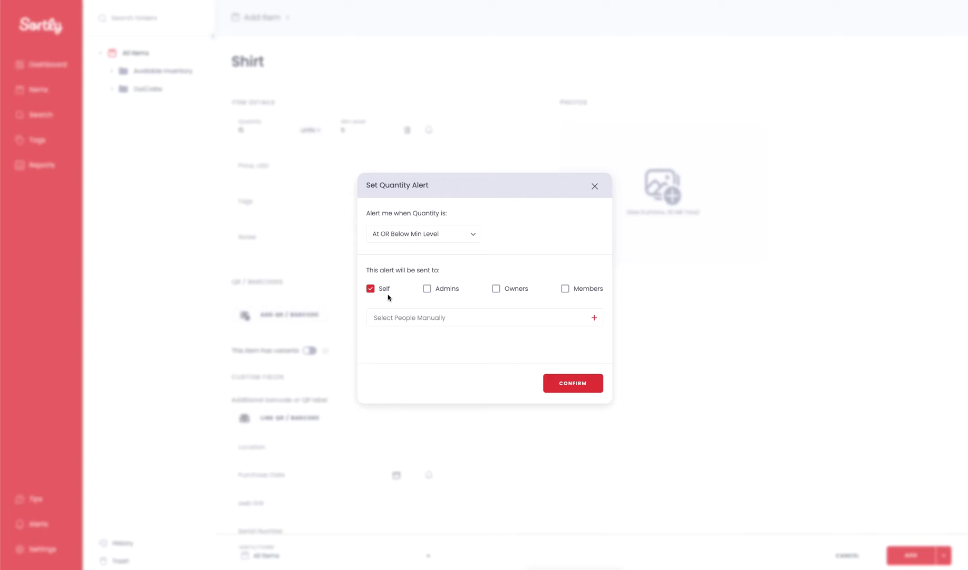
mouse_move(442, 294)
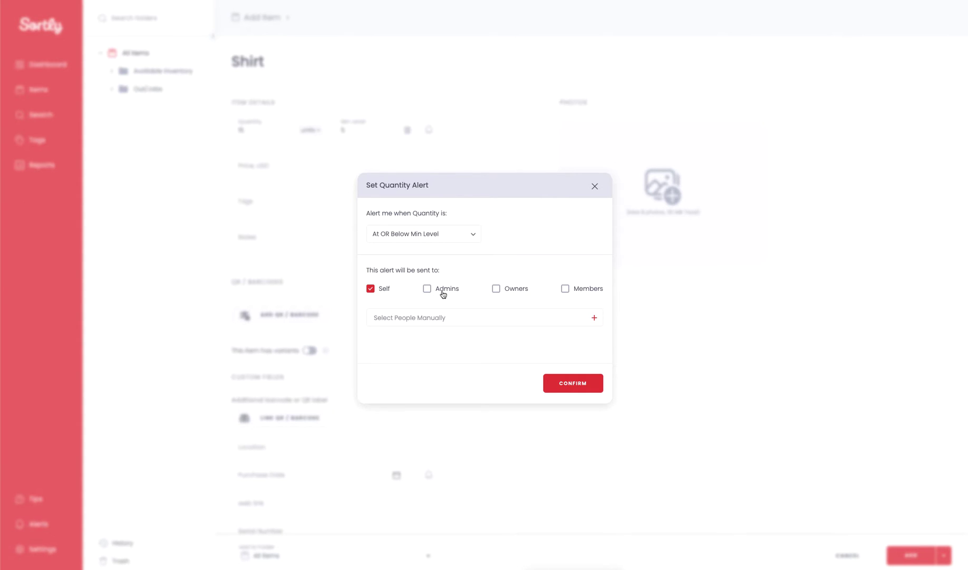
mouse_move(579, 293)
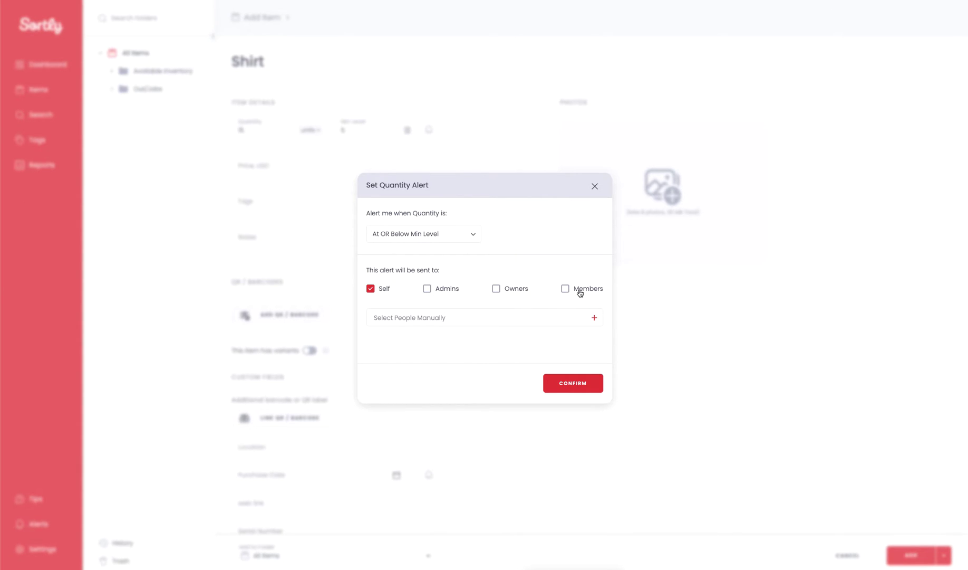
left_click(593, 317)
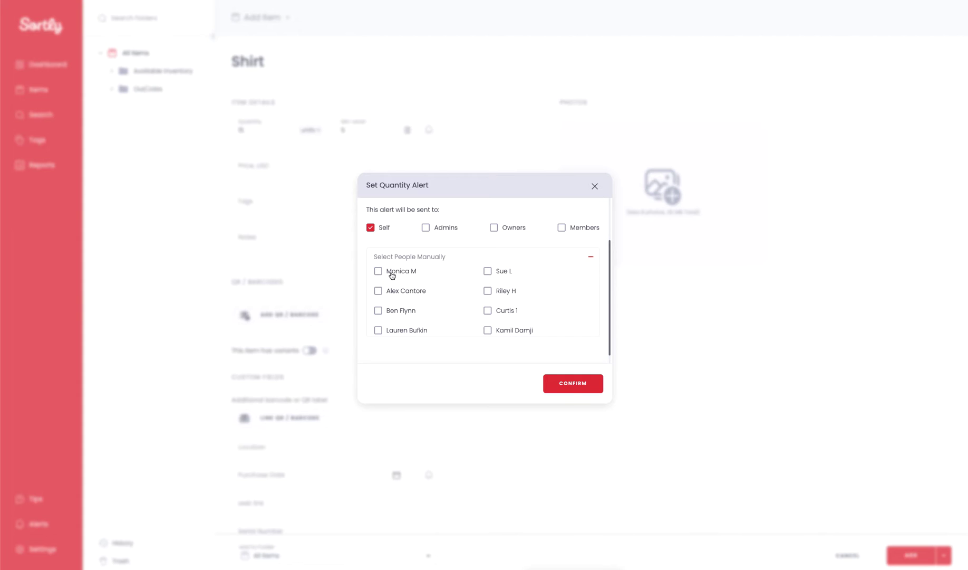
left_click(378, 271)
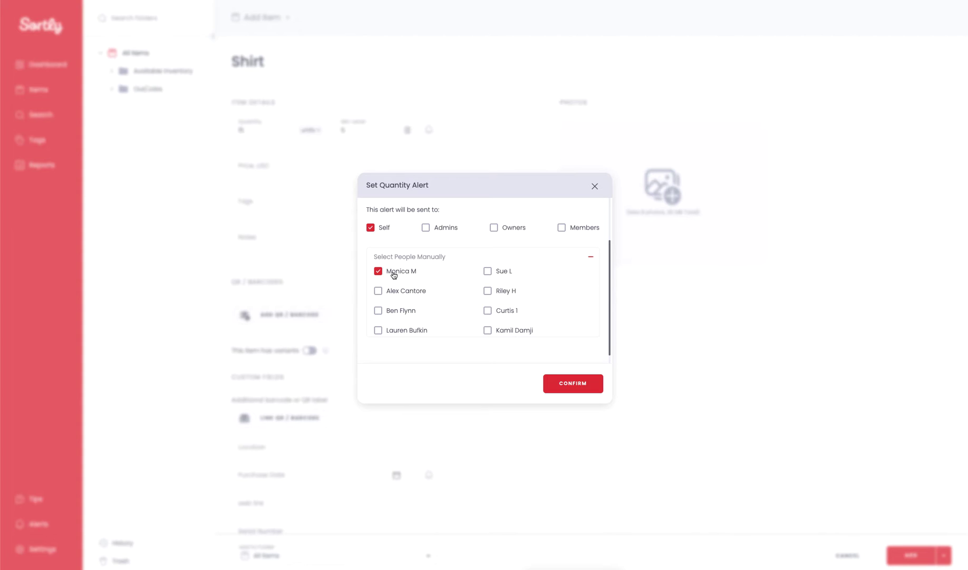
mouse_move(572, 383)
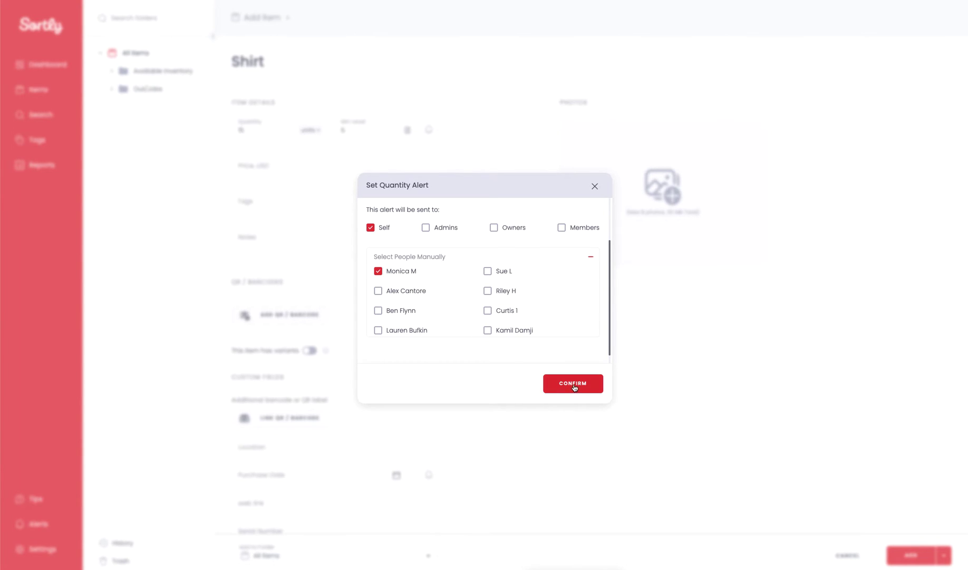
left_click(572, 383)
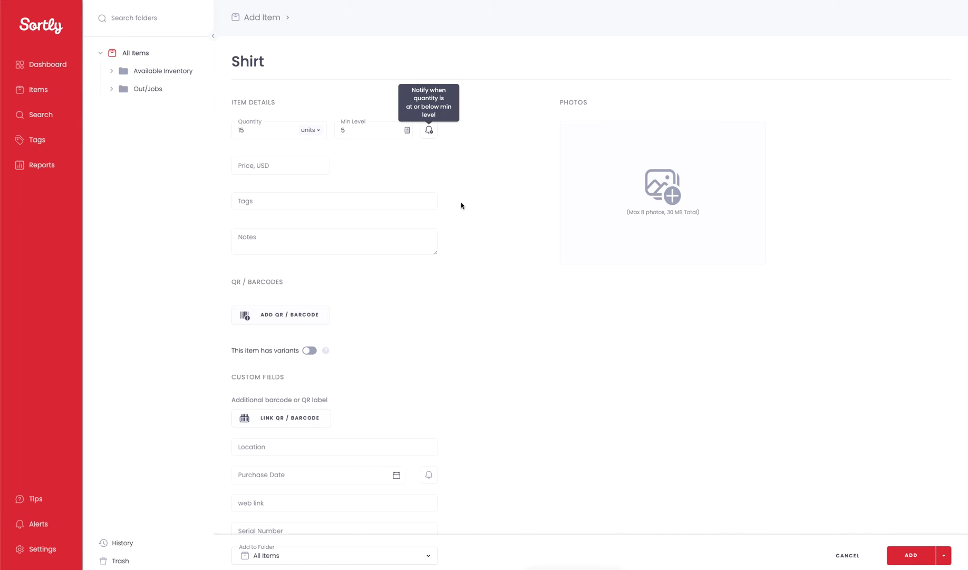
mouse_move(437, 160)
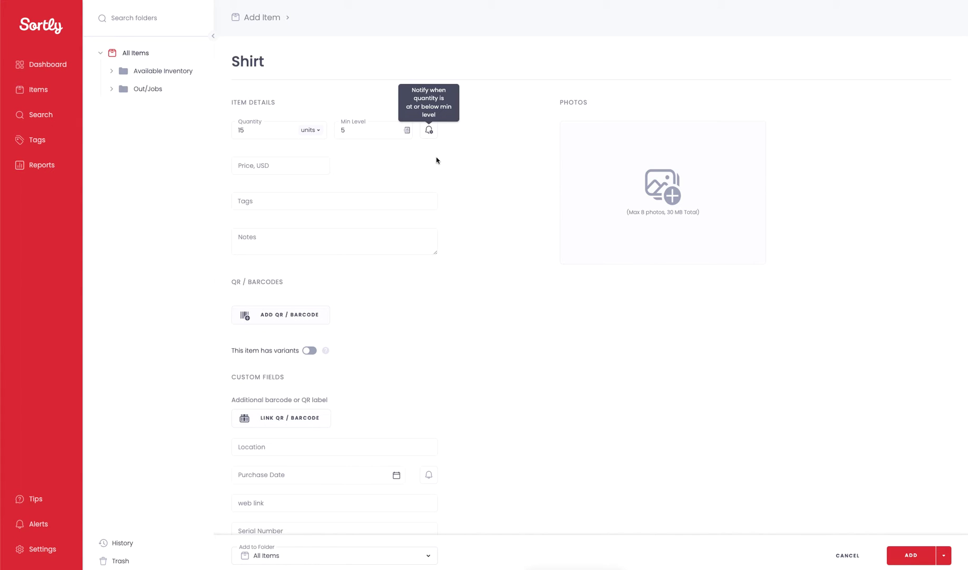
Price the Shirt at $25, giving a total value of $375.00
left_click(280, 165)
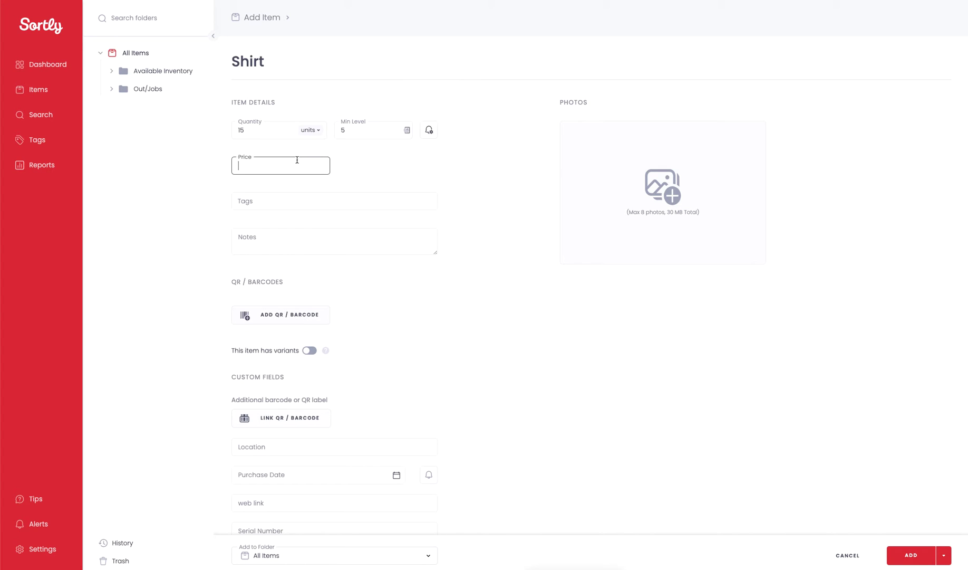
type("25")
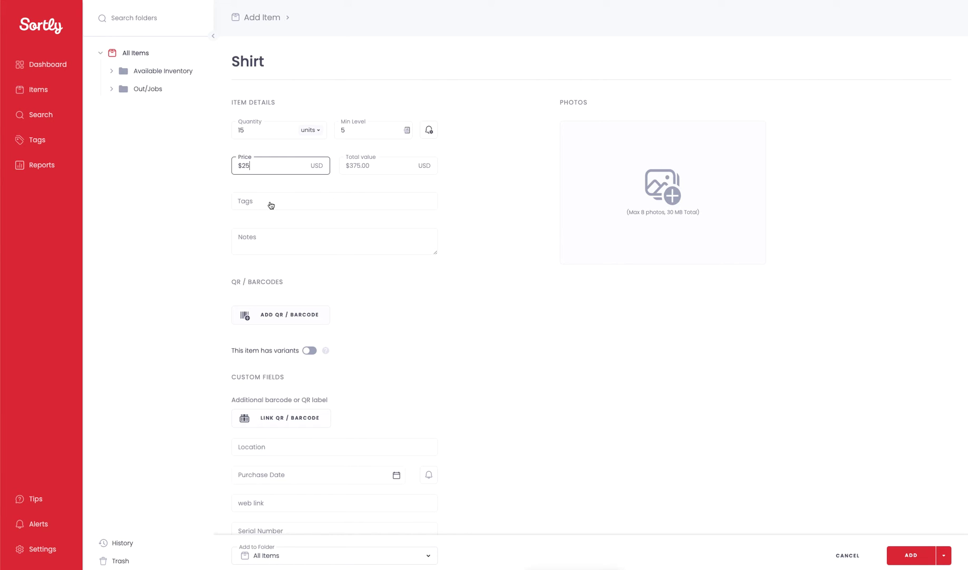
mouse_move(298, 236)
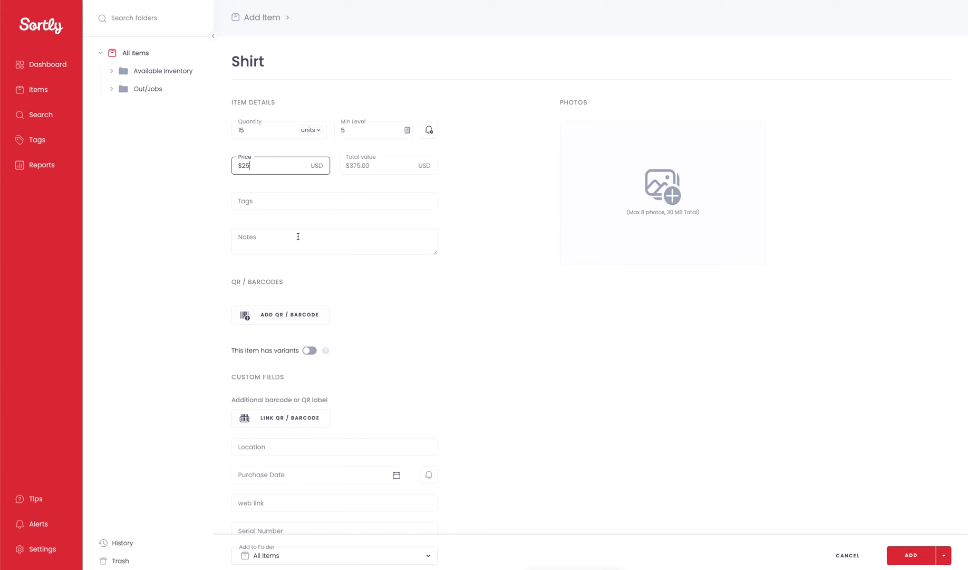
mouse_move(662, 203)
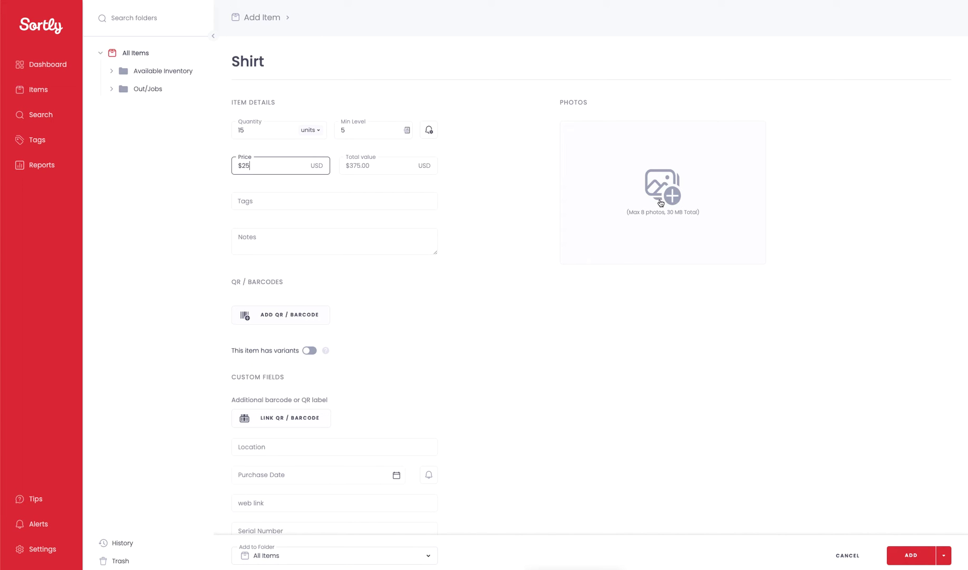
scroll("down", 3)
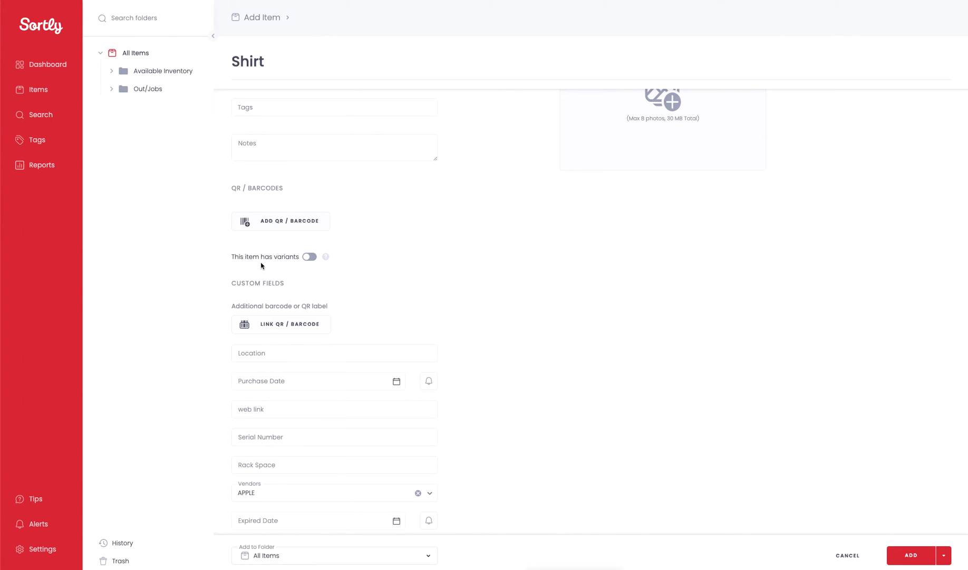
mouse_move(326, 265)
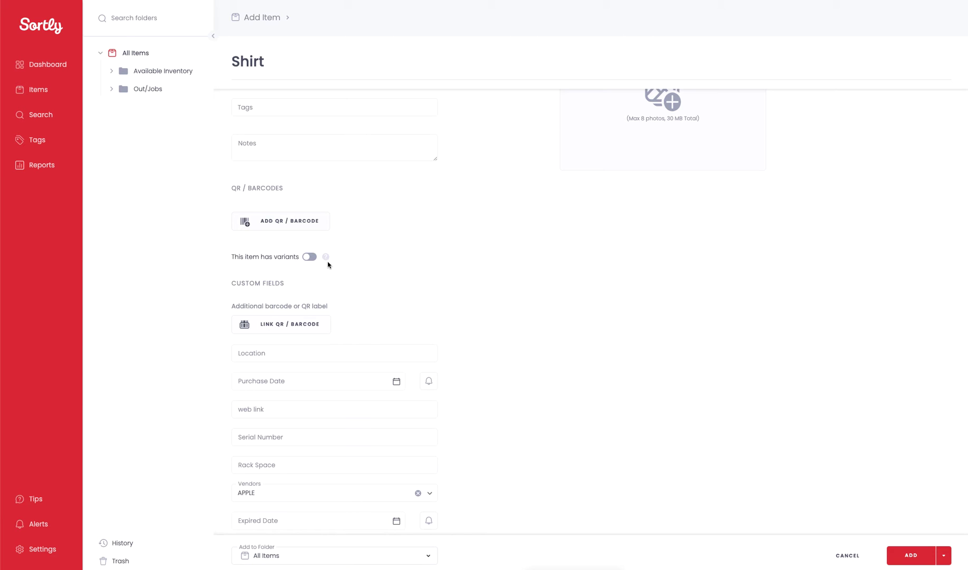
mouse_move(345, 264)
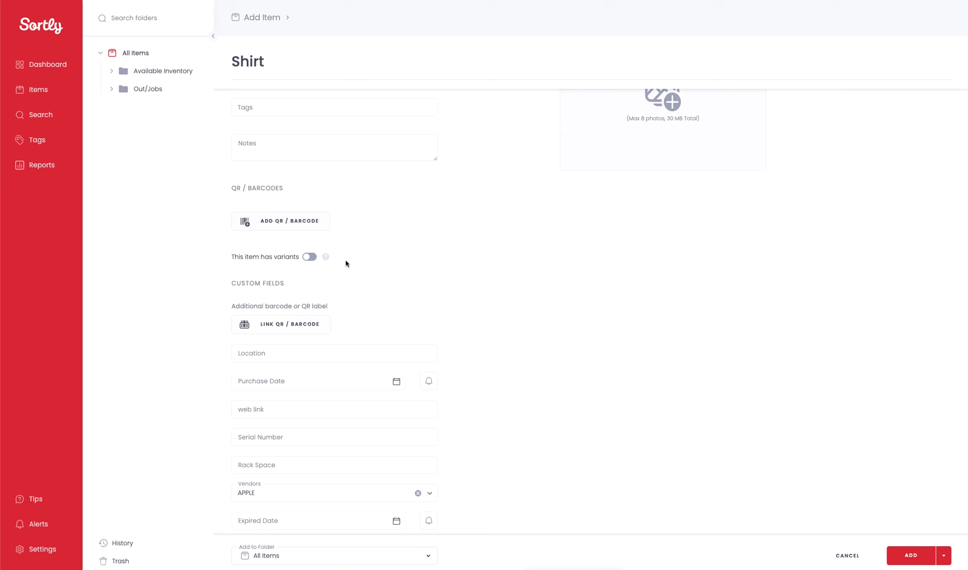
scroll("down", 3)
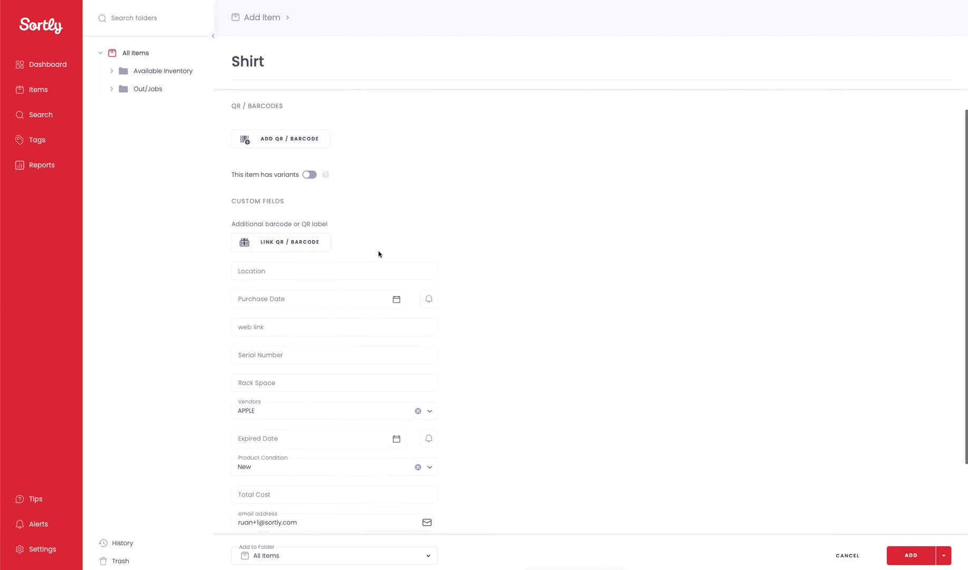
scroll("down", 3)
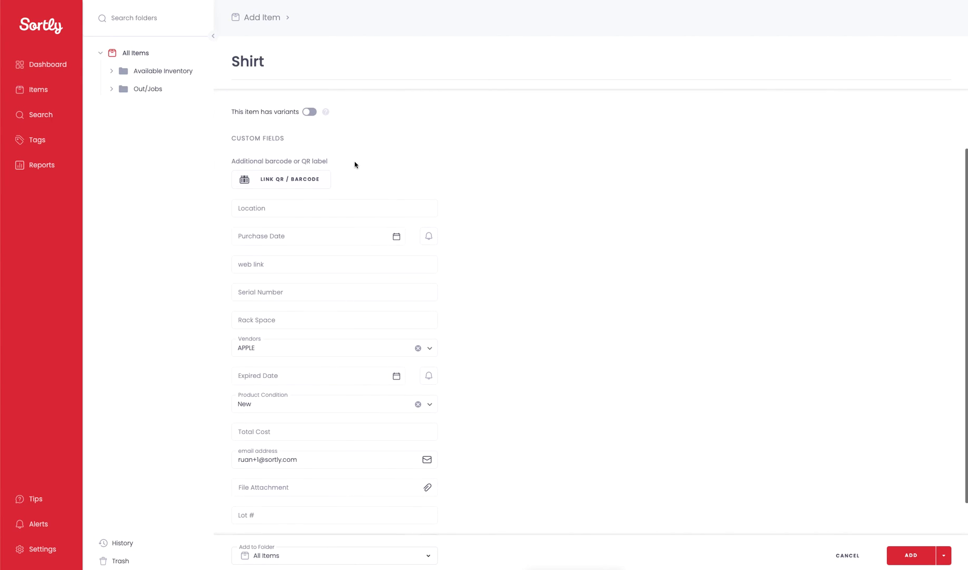
mouse_move(465, 306)
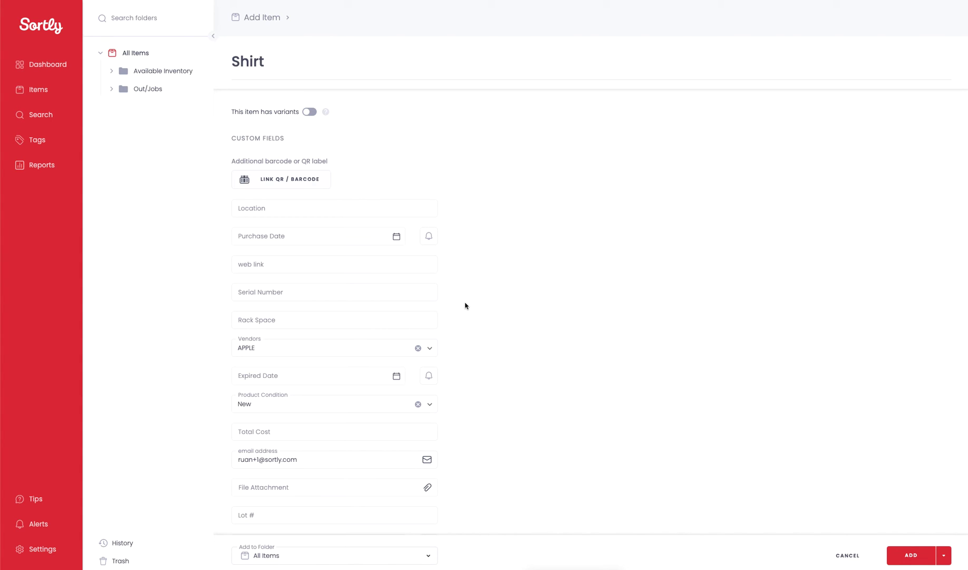
mouse_move(470, 294)
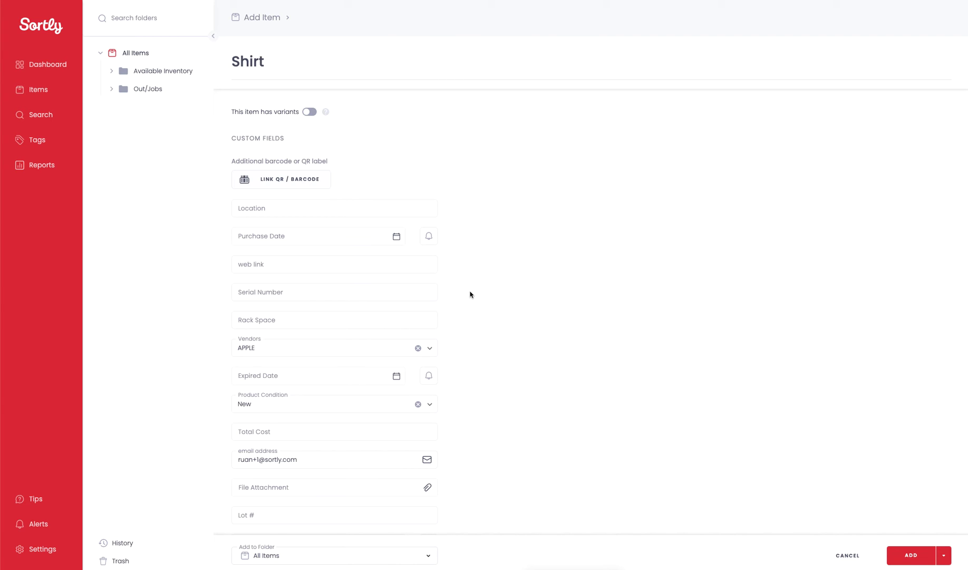
scroll("down", 3)
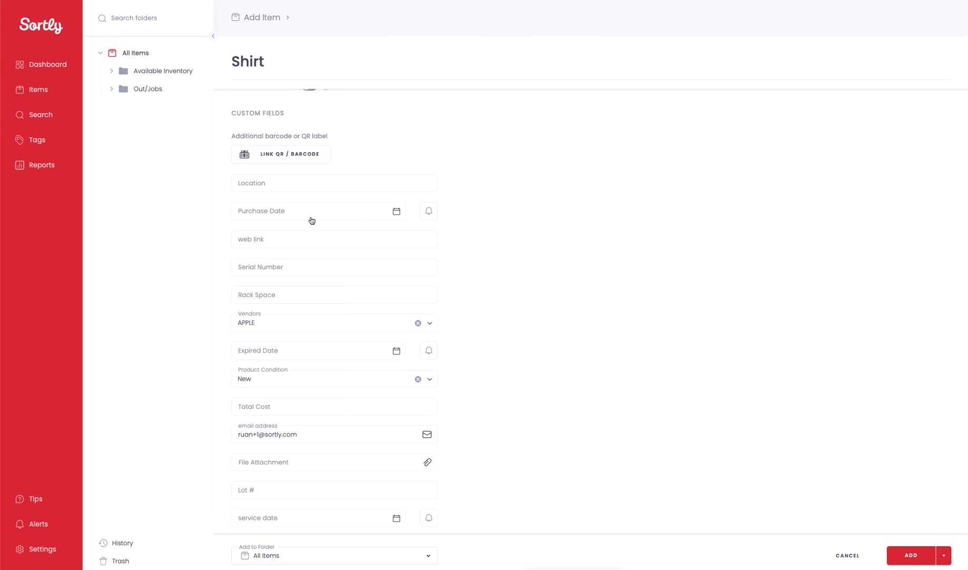
mouse_move(493, 246)
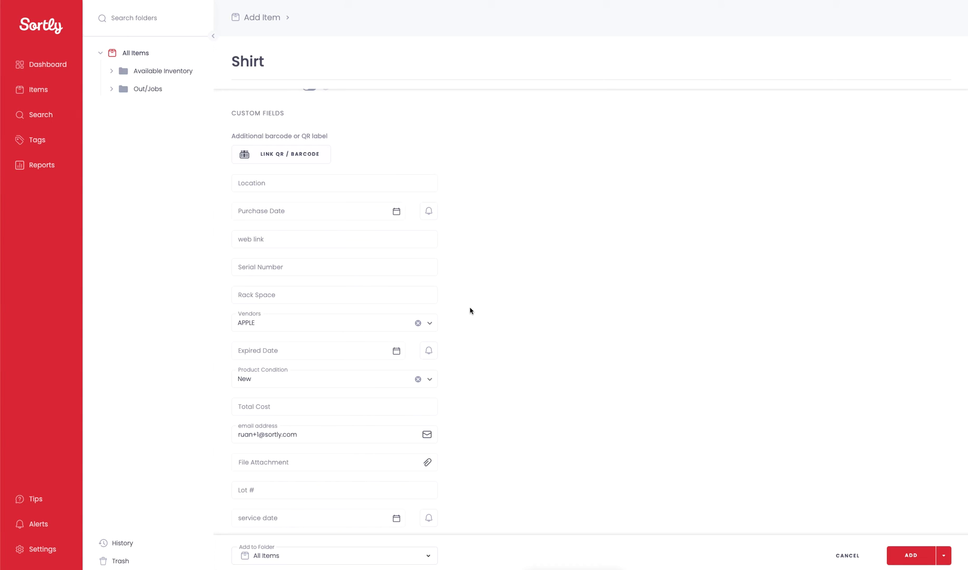
mouse_move(442, 307)
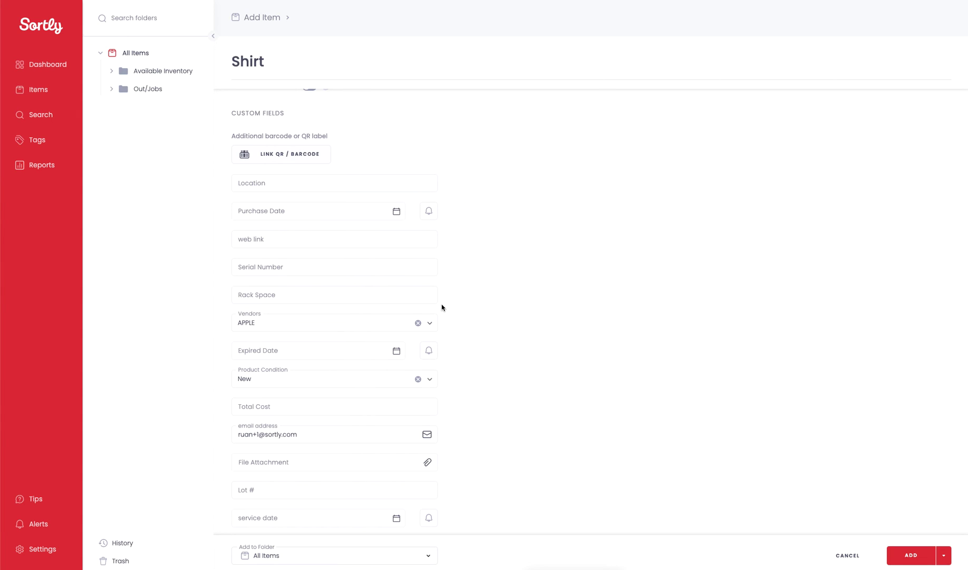
mouse_move(319, 297)
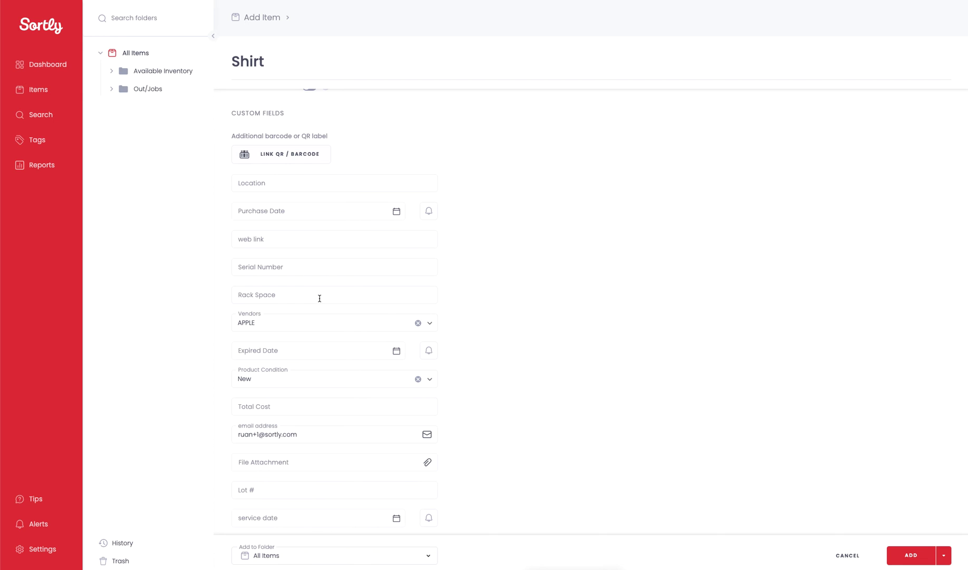
mouse_move(323, 326)
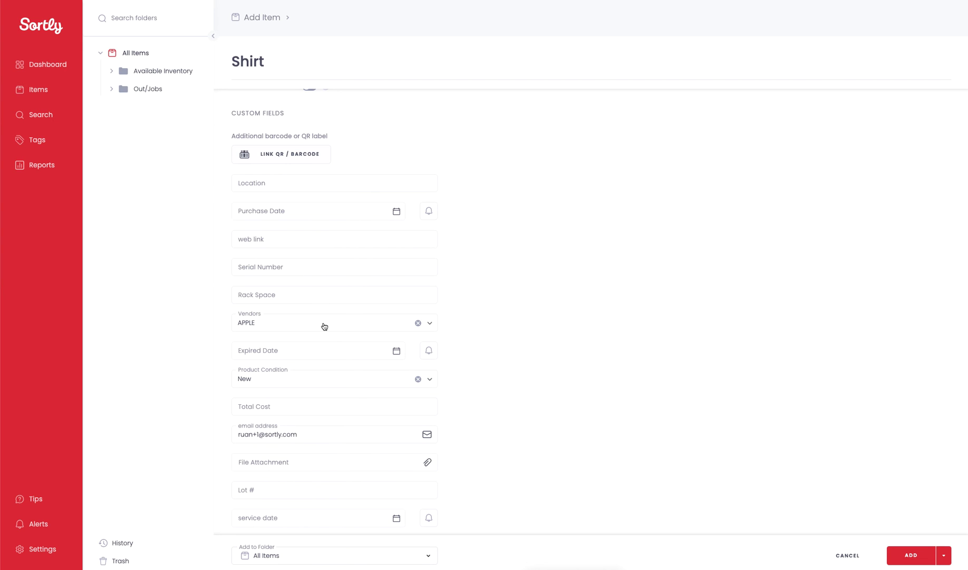
mouse_move(315, 352)
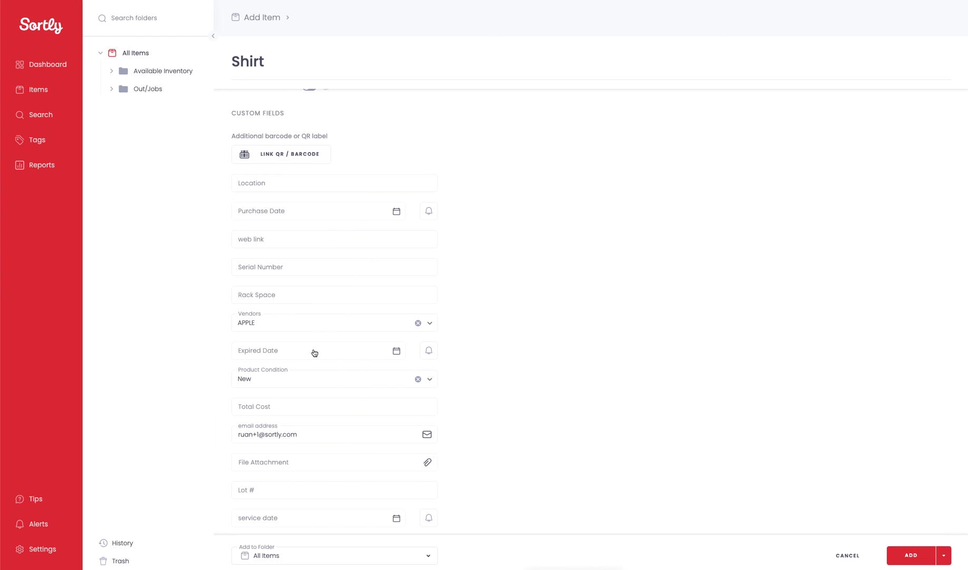
mouse_move(350, 464)
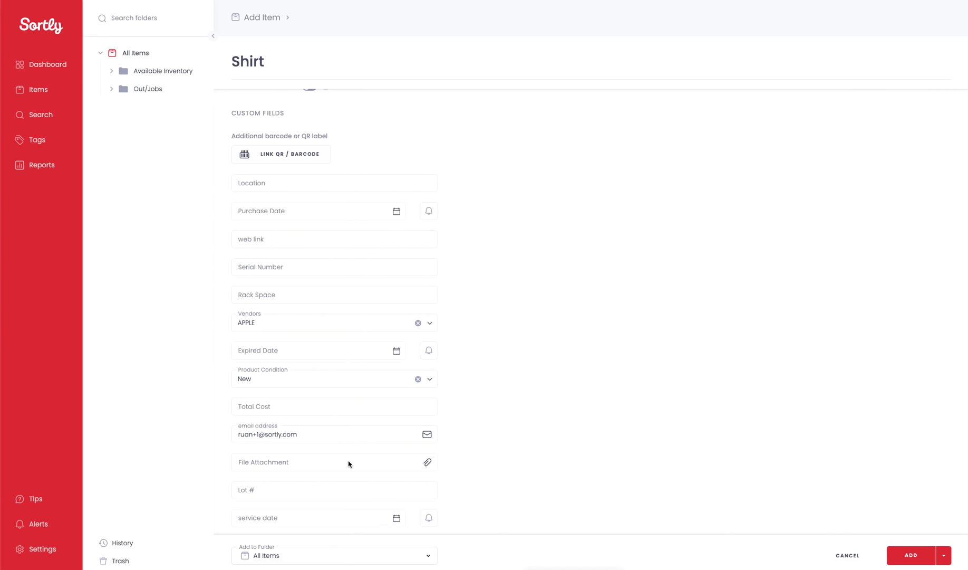
mouse_move(528, 459)
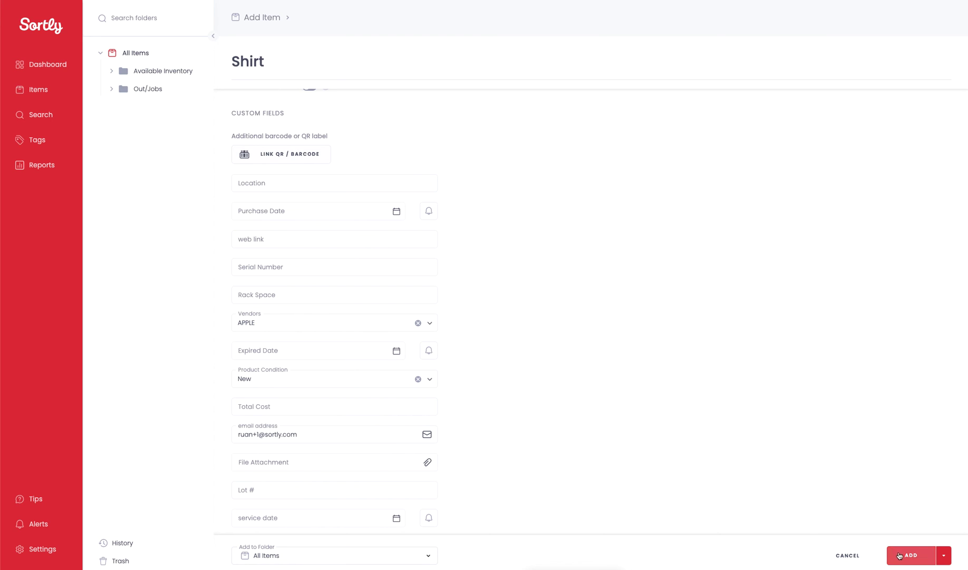
Create the Shirt item so its 15-unit, $375.00 card joins MacBook Pro in All Items
left_click(909, 556)
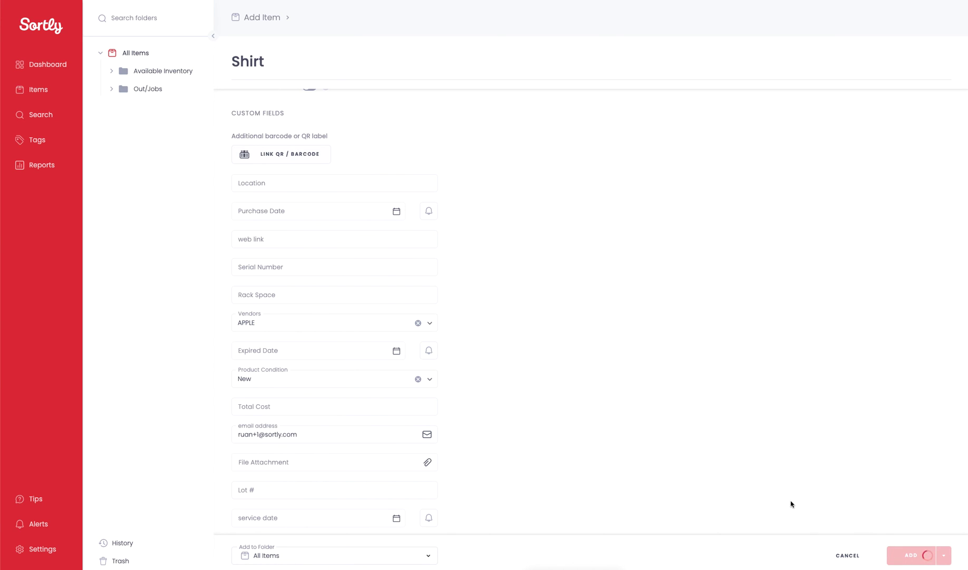
left_click(912, 555)
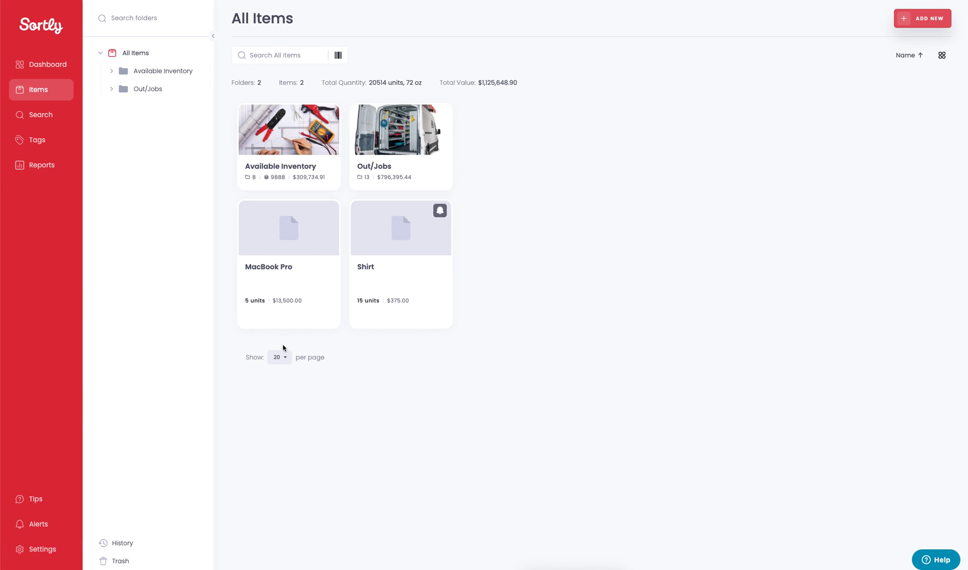
mouse_move(276, 290)
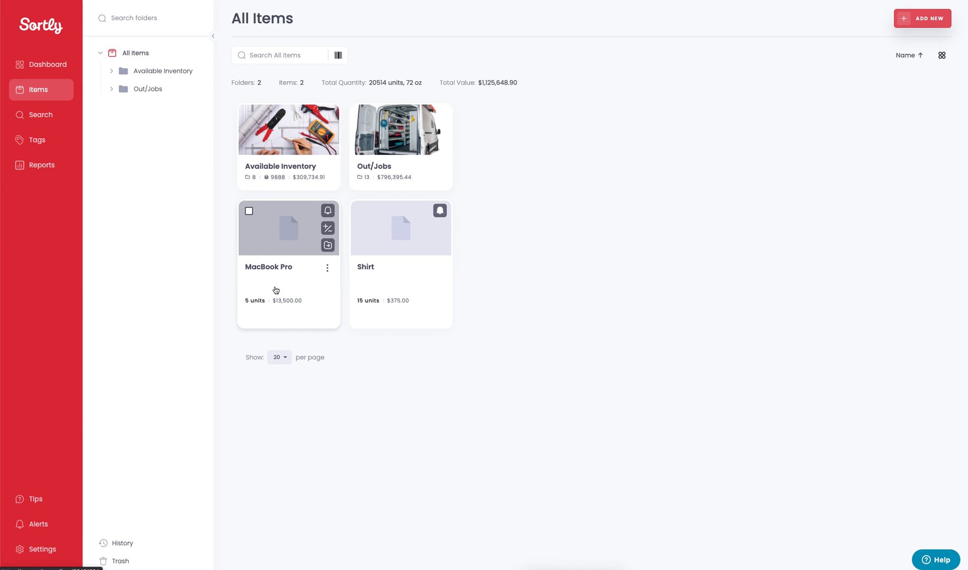
mouse_move(379, 295)
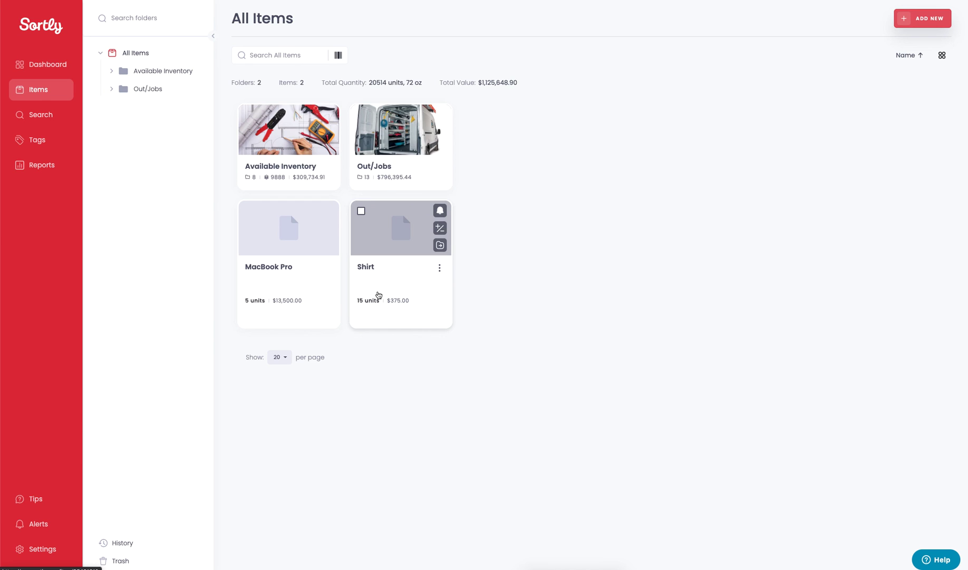
mouse_move(525, 323)
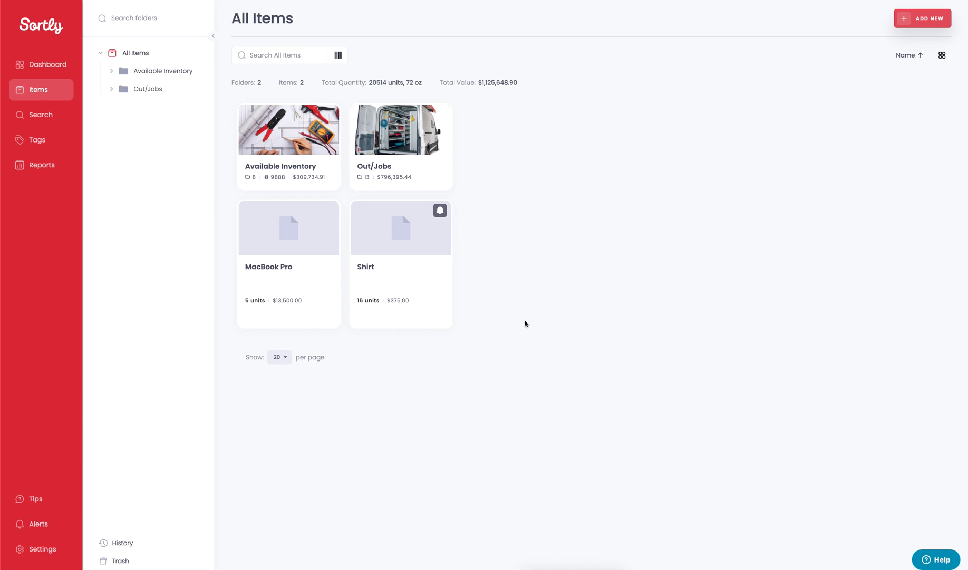
mouse_move(537, 326)
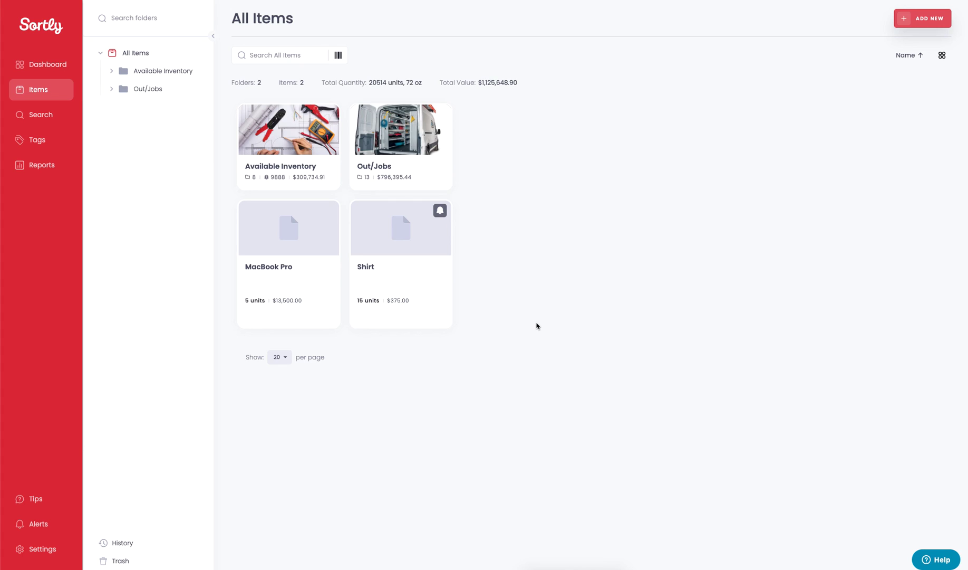